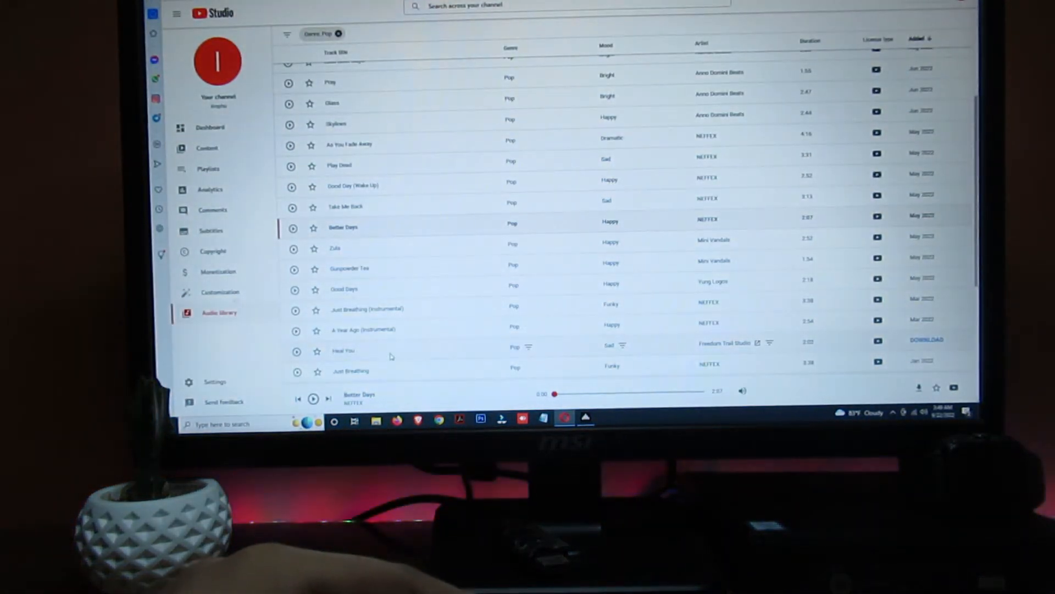
mouse_move(314, 398)
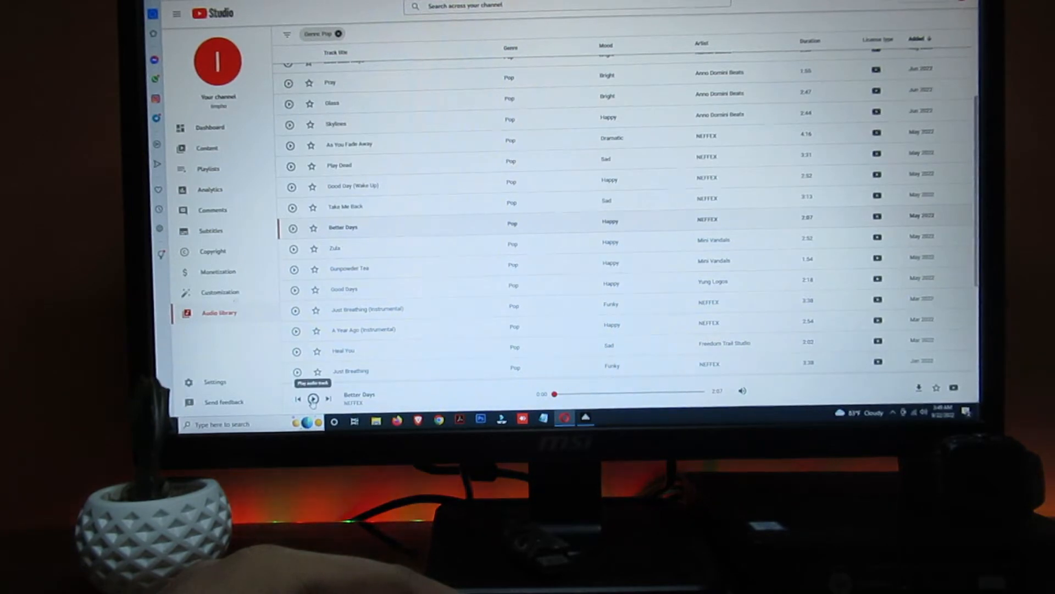
Step: Start playing the Better Days track and move the FxSound window higher
left_click(586, 418)
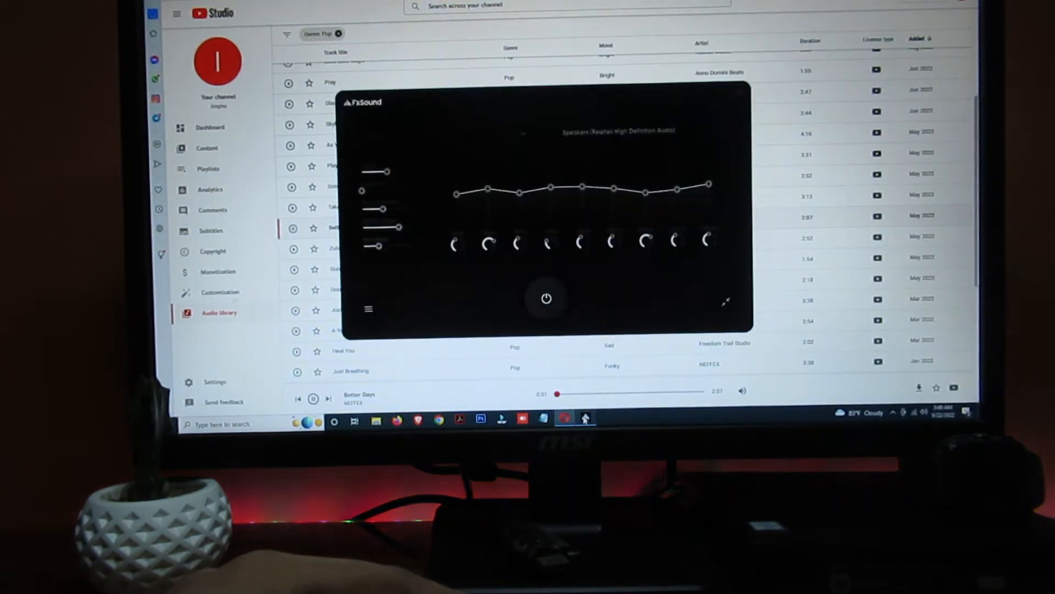
left_click_drag(545, 102, 550, 46)
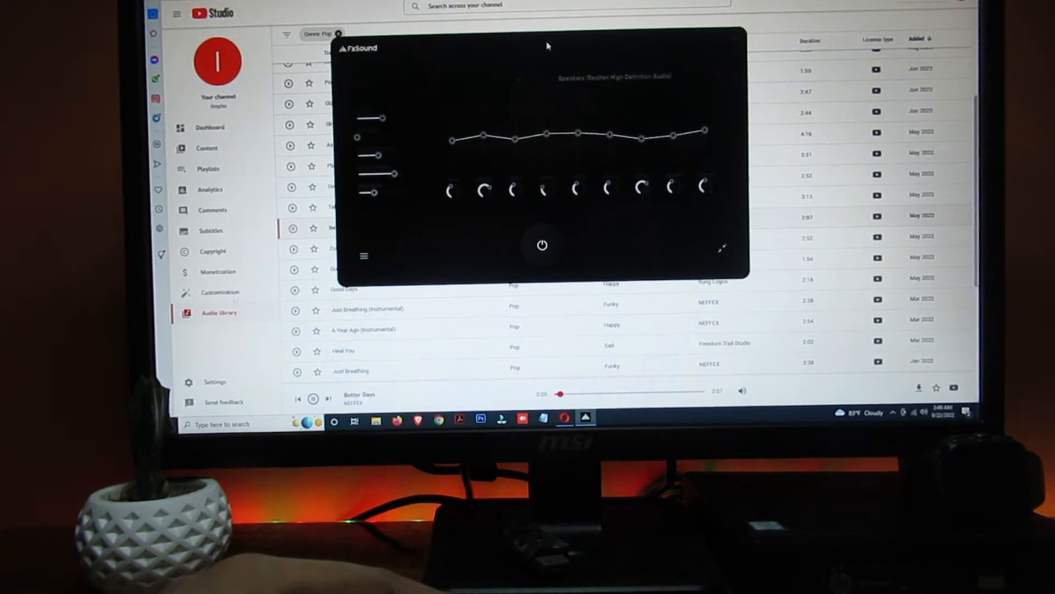
mouse_move(527, 210)
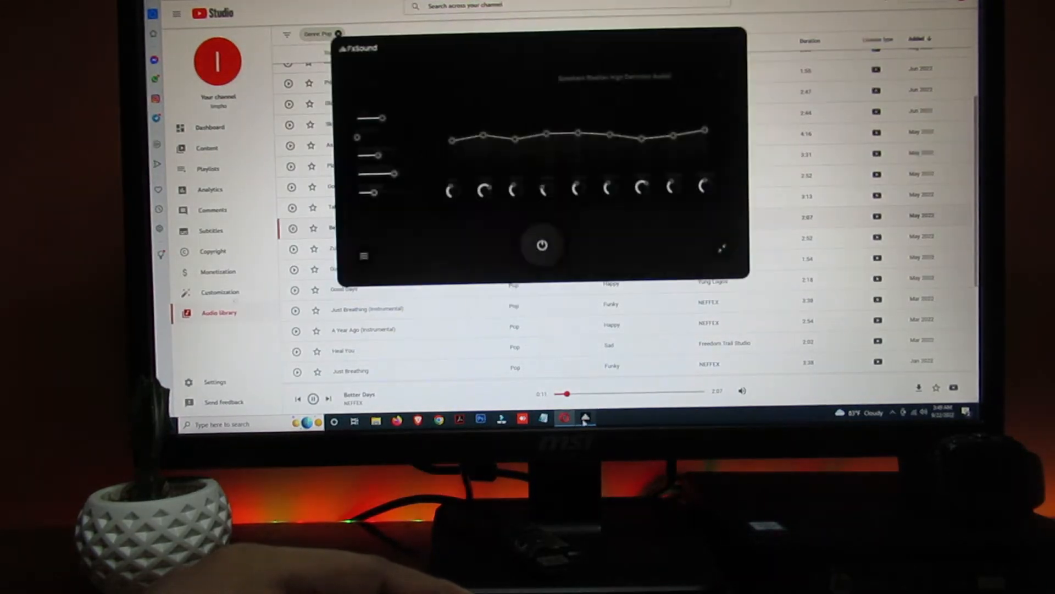
Step: Toggle FxSound's enhancement on and off several times to compare the sound
left_click(542, 245)
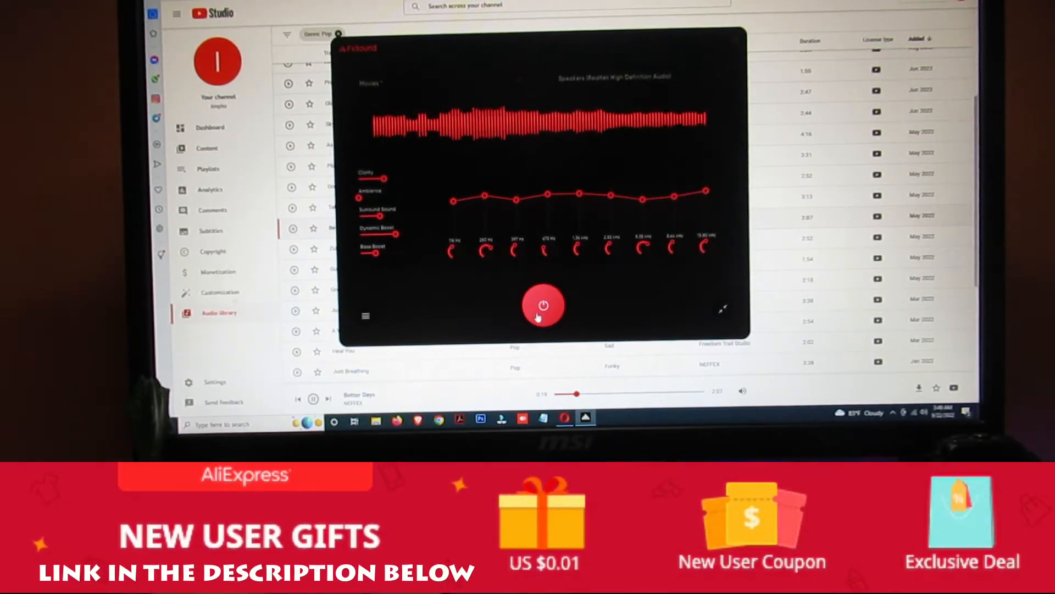
left_click(542, 306)
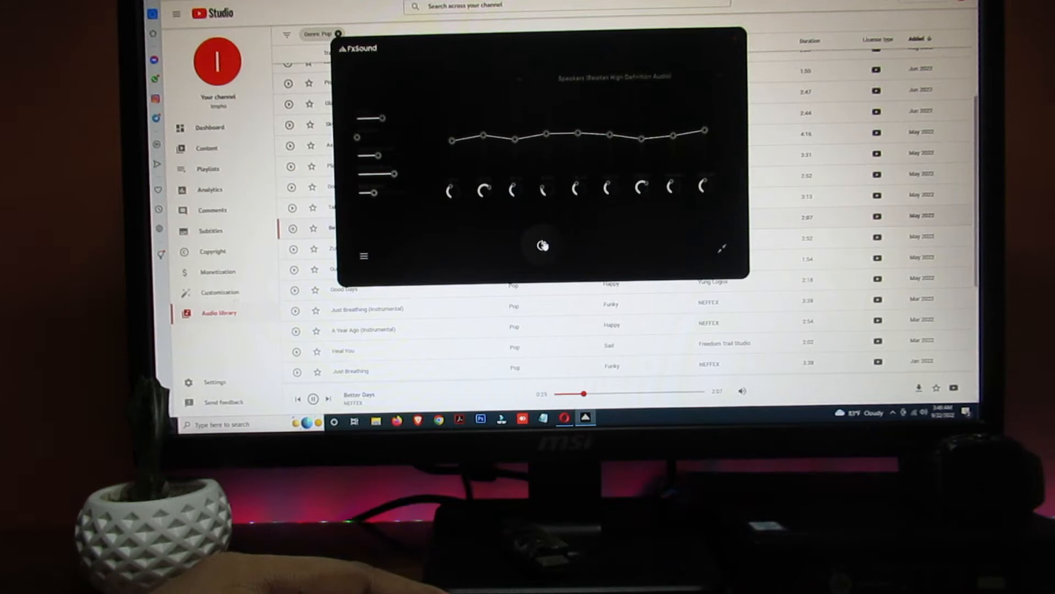
left_click(544, 245)
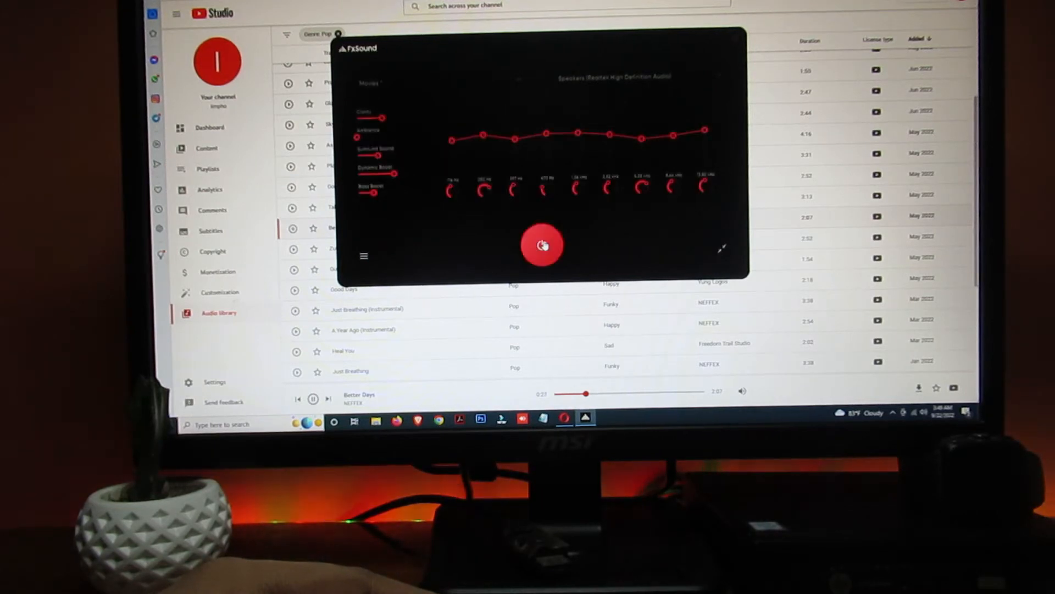
left_click(542, 245)
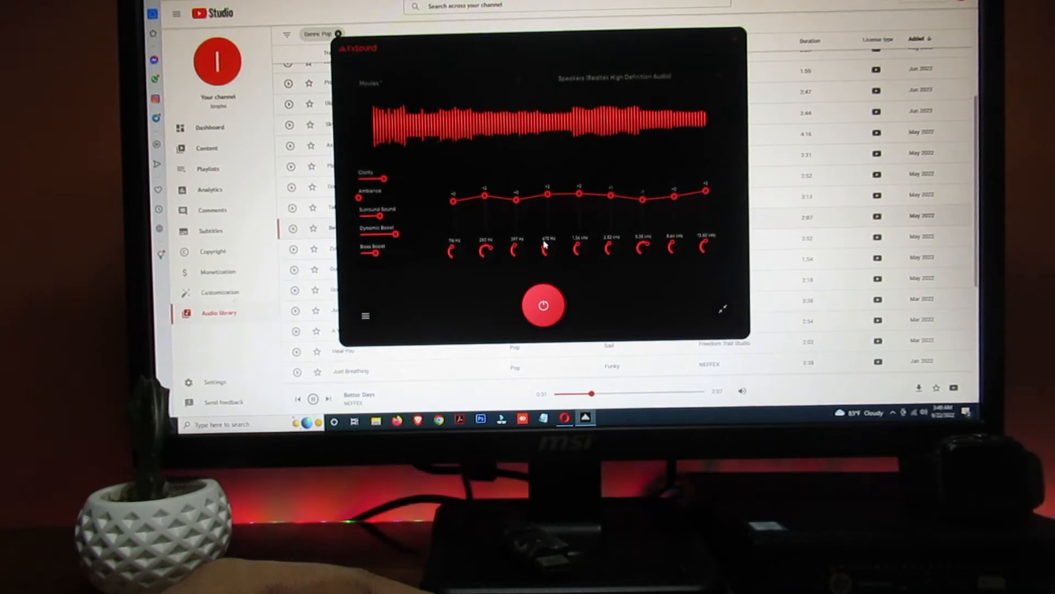
left_click(544, 307)
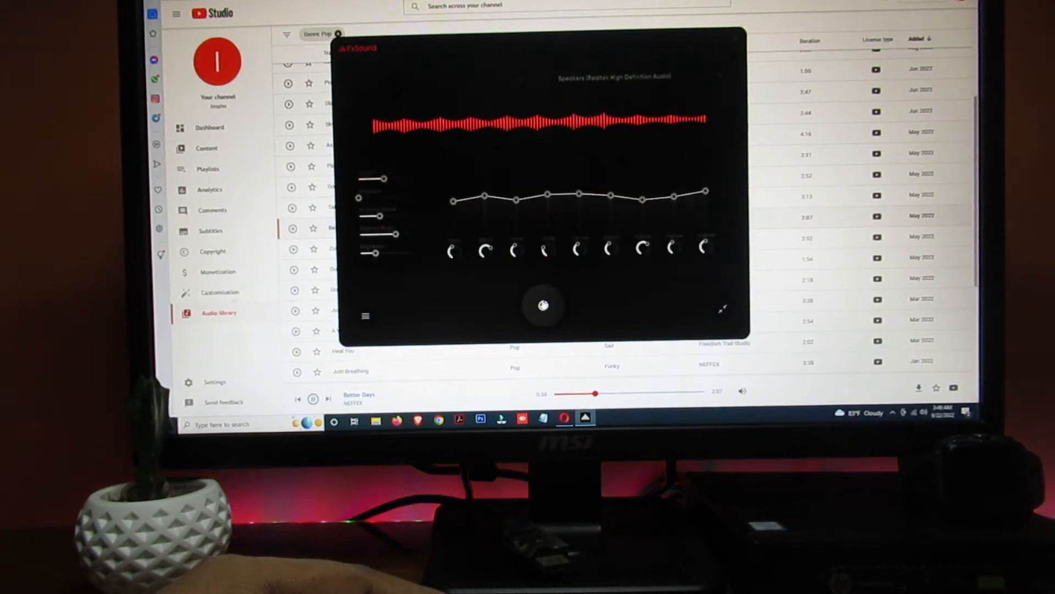
left_click(542, 306)
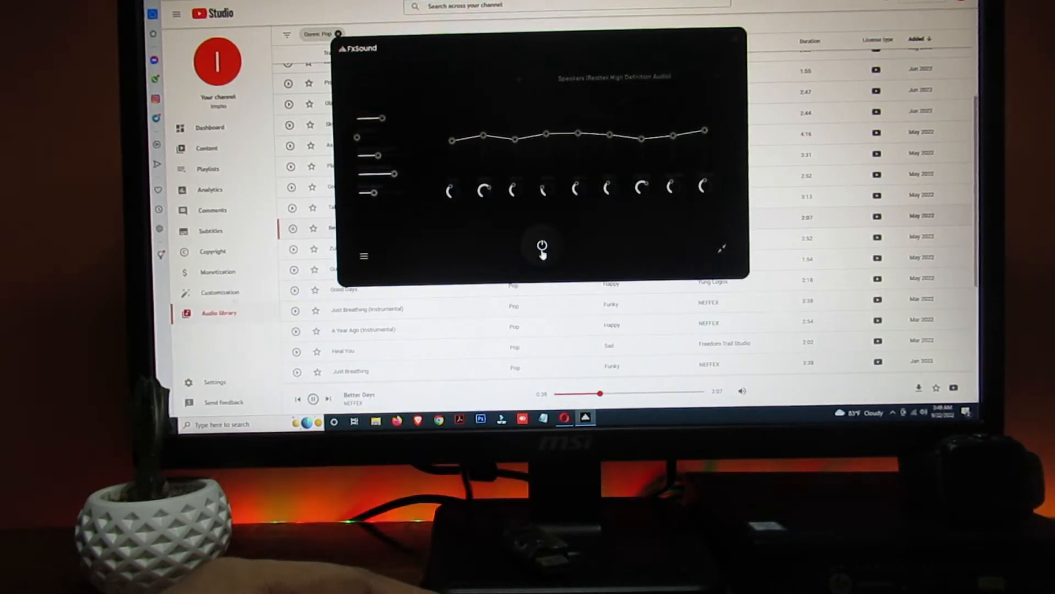
left_click(542, 247)
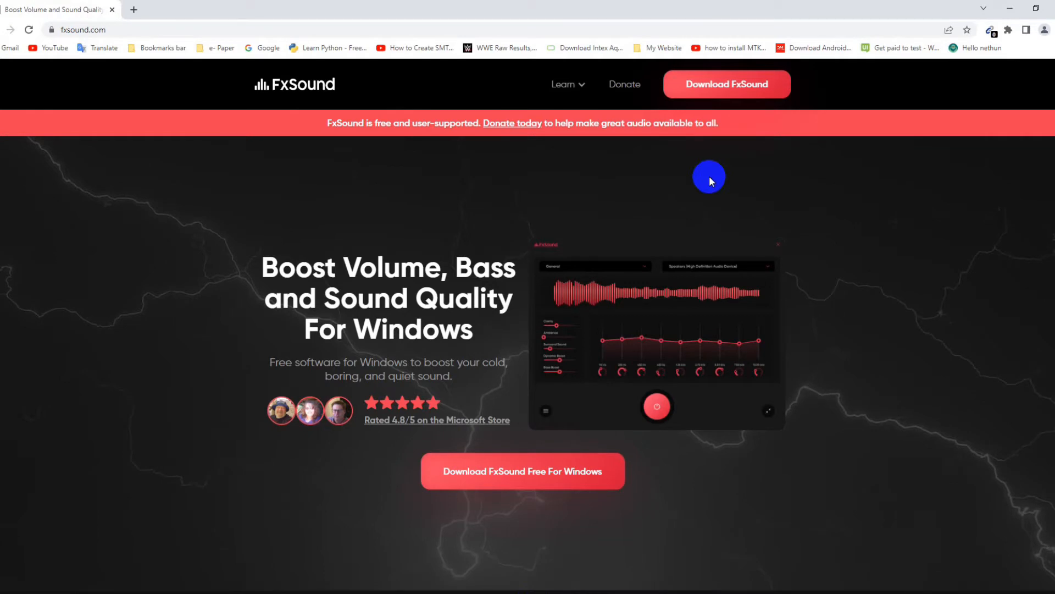
mouse_move(584, 184)
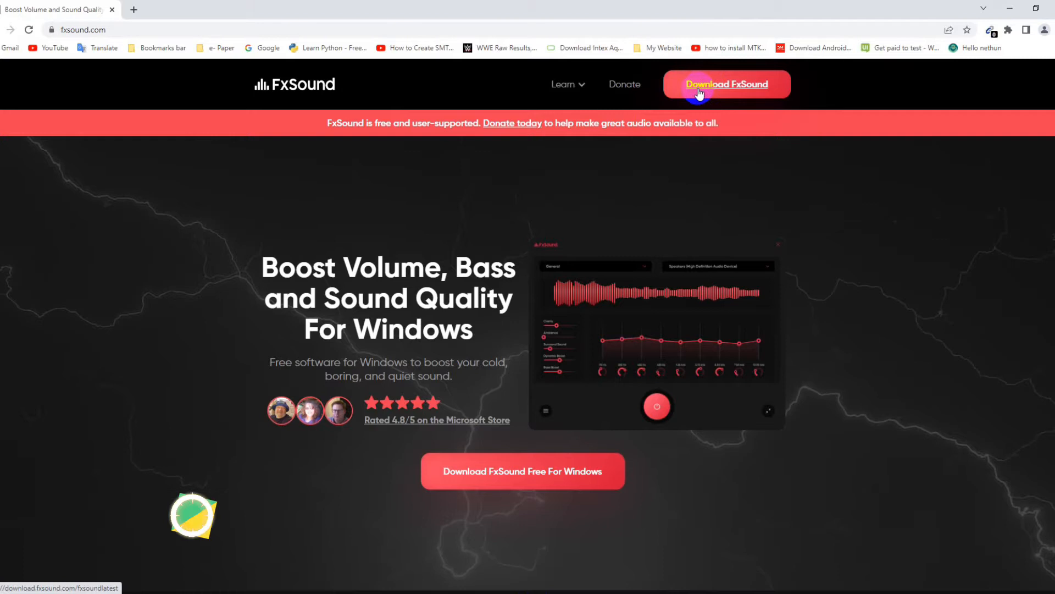
Step: Download the FxSound installer from the website's Download FxSound button
left_click(726, 85)
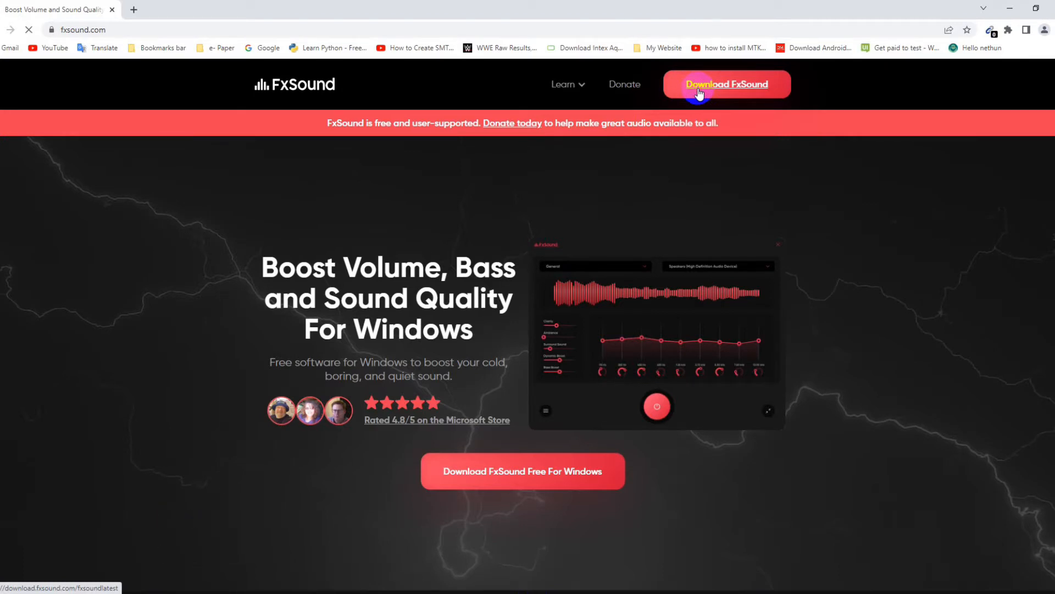
left_click(726, 85)
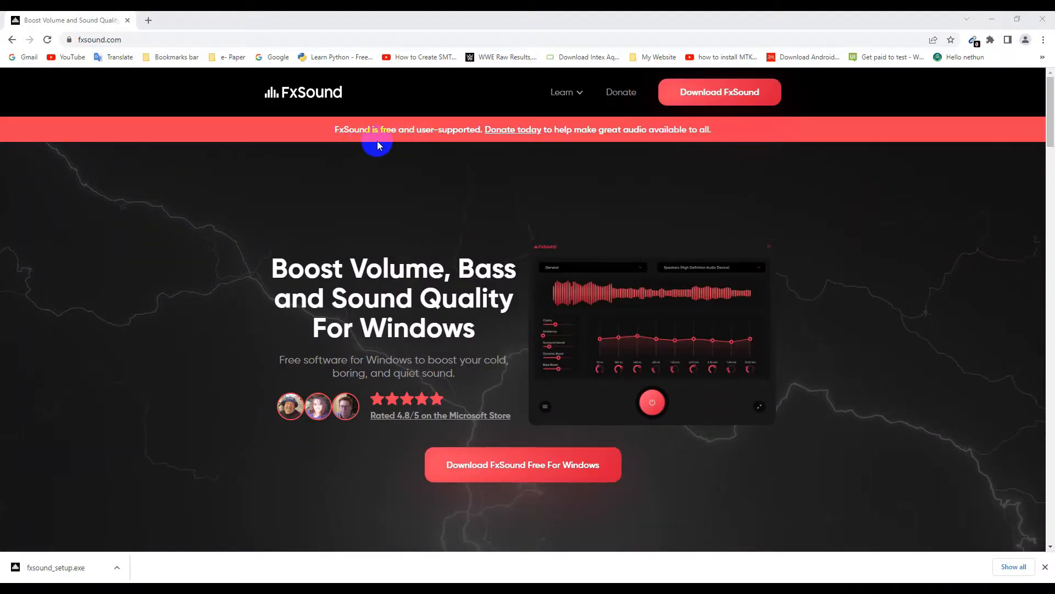
mouse_move(425, 131)
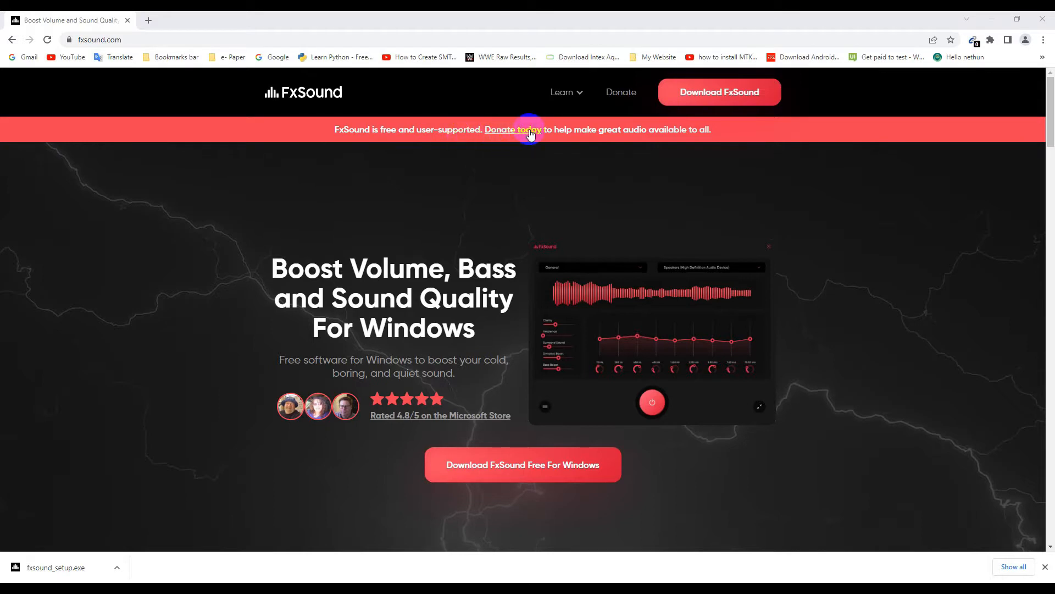
mouse_move(643, 130)
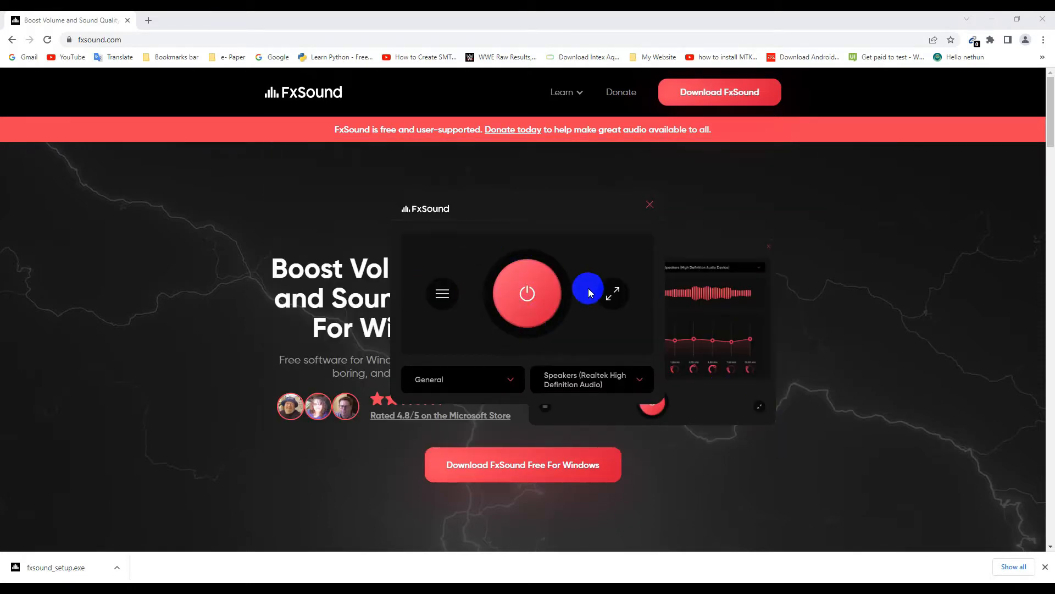
mouse_move(615, 296)
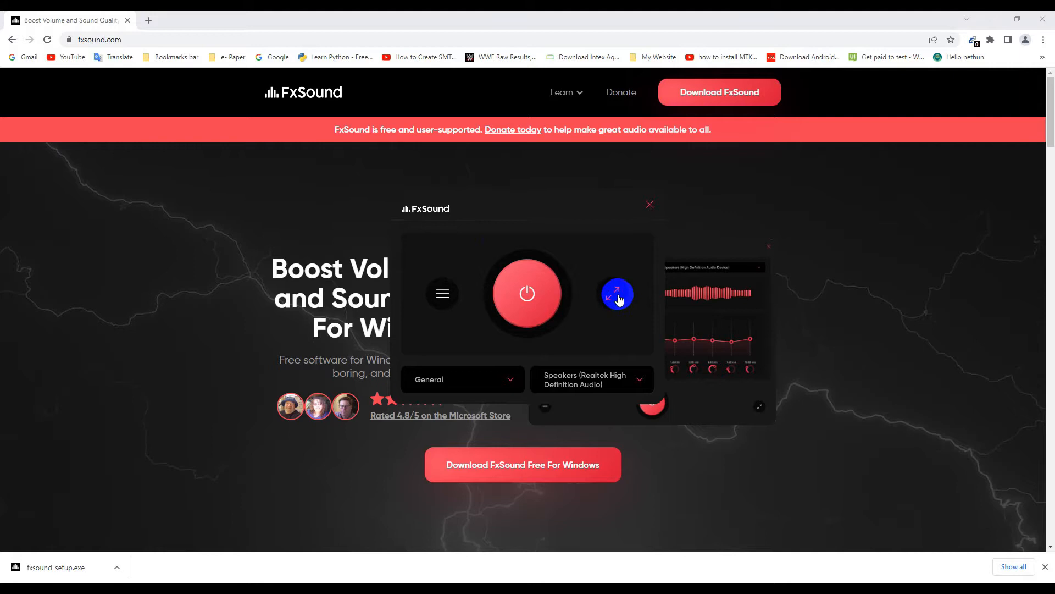
Step: Expand FxSound from compact mode to its full equalizer view
left_click(617, 294)
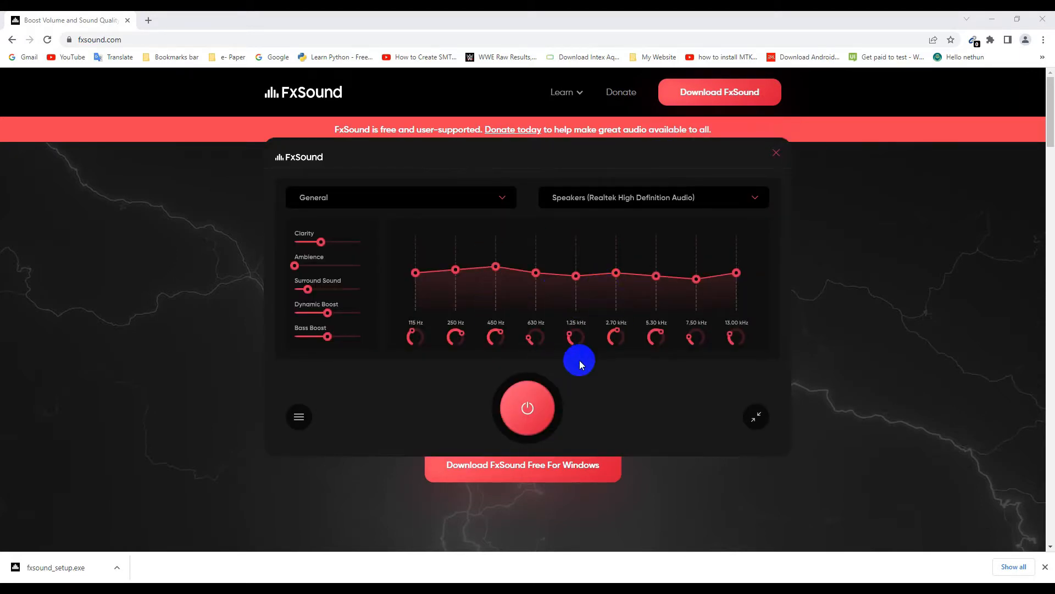
Step: Switch the preset to TV then Music and check the Realtek speakers output device
left_click(400, 197)
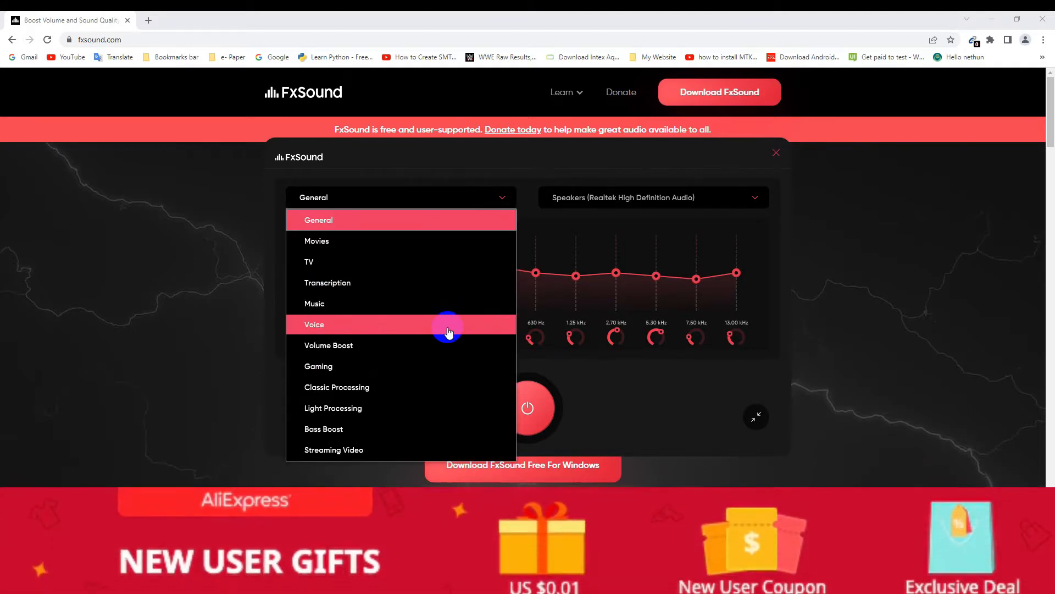
left_click(308, 261)
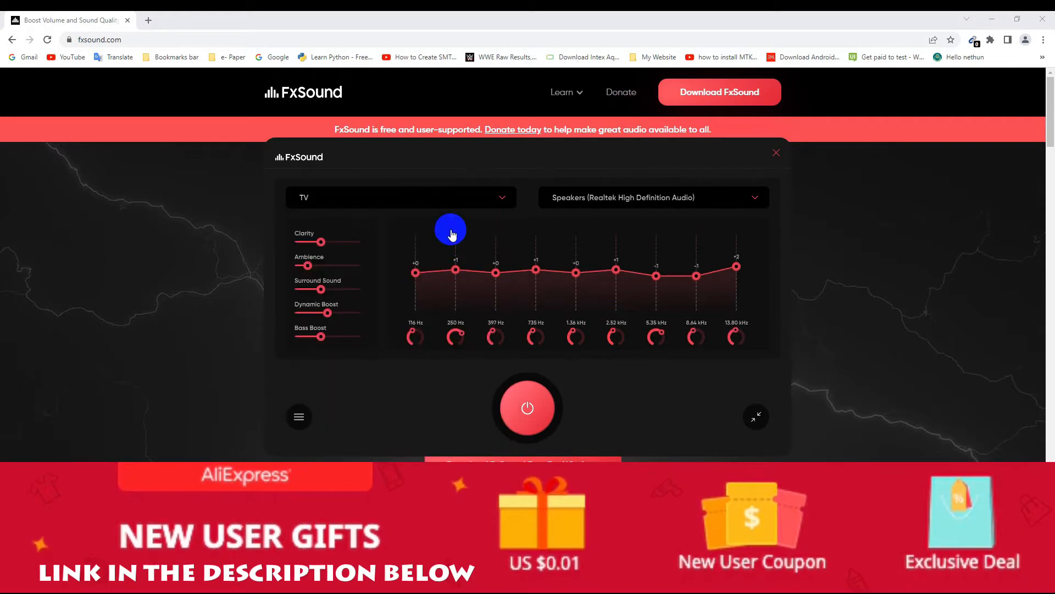
left_click(401, 196)
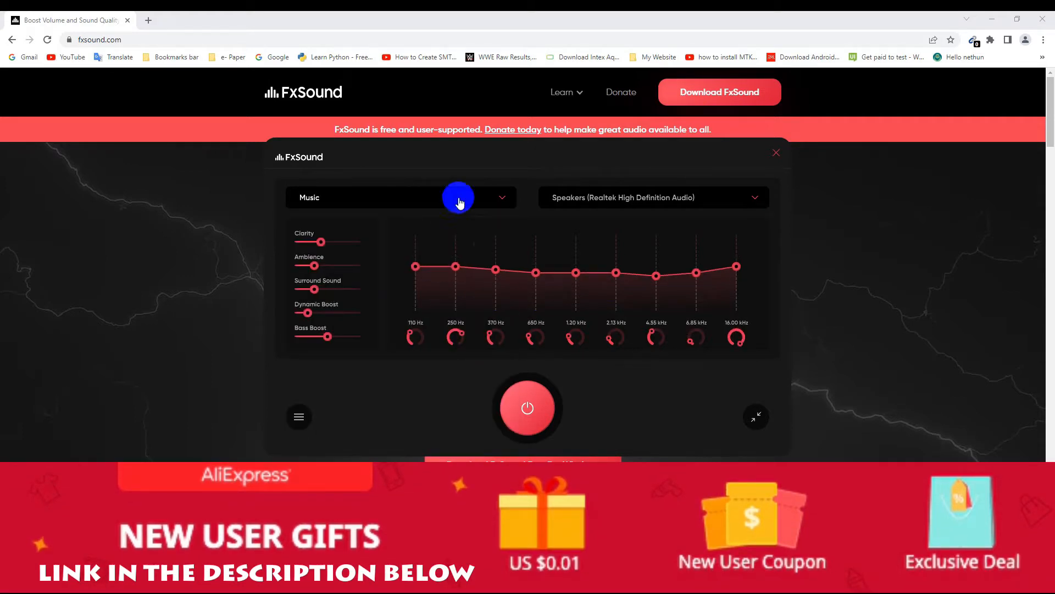
left_click(652, 197)
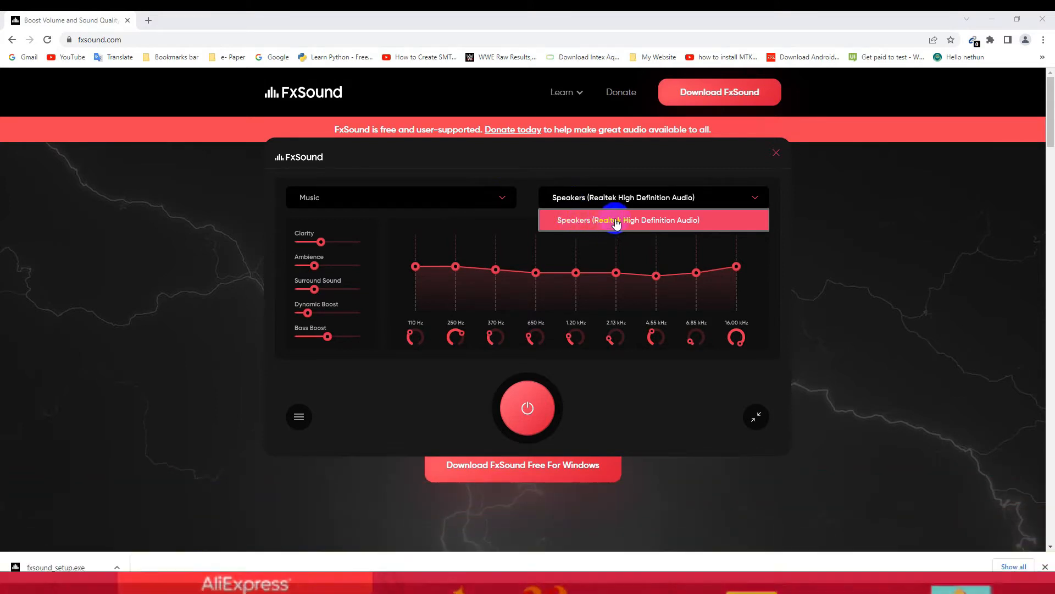
mouse_move(724, 223)
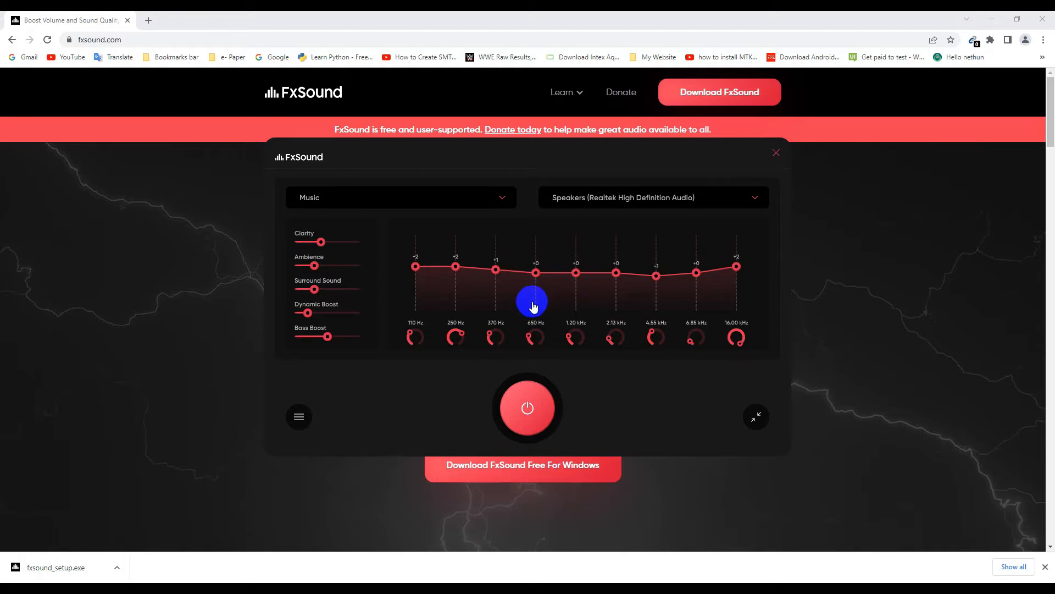
mouse_move(532, 301)
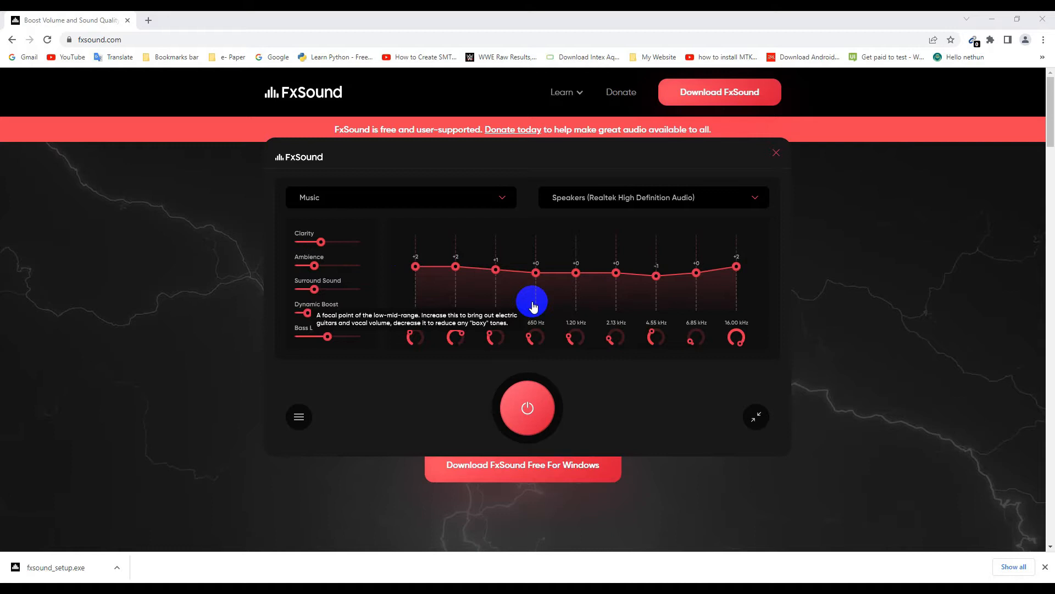
Step: Open Settings from the hamburger menu and view the Help section's version info
left_click(527, 408)
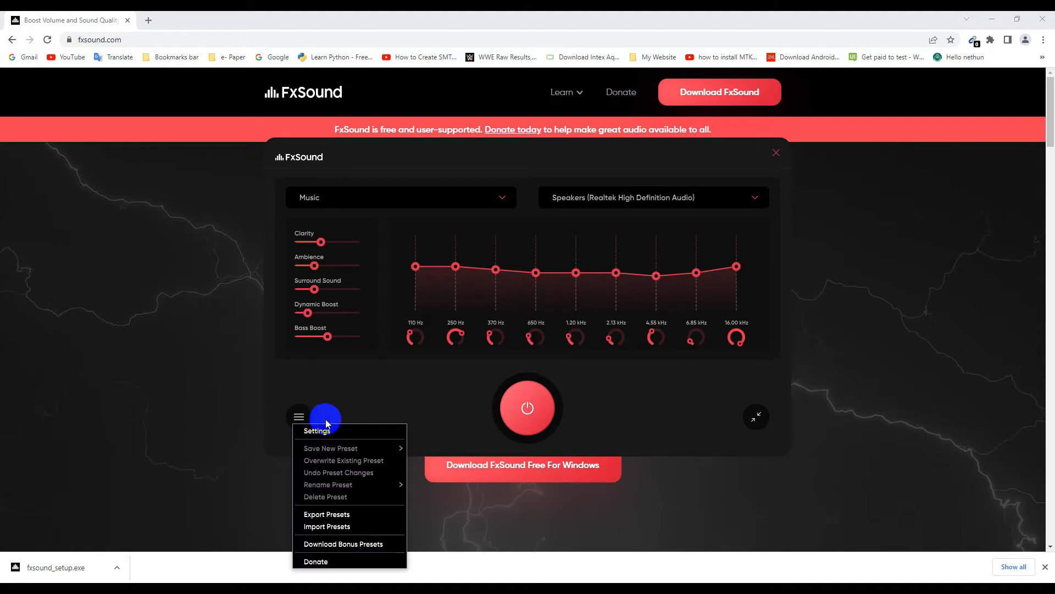
mouse_move(369, 479)
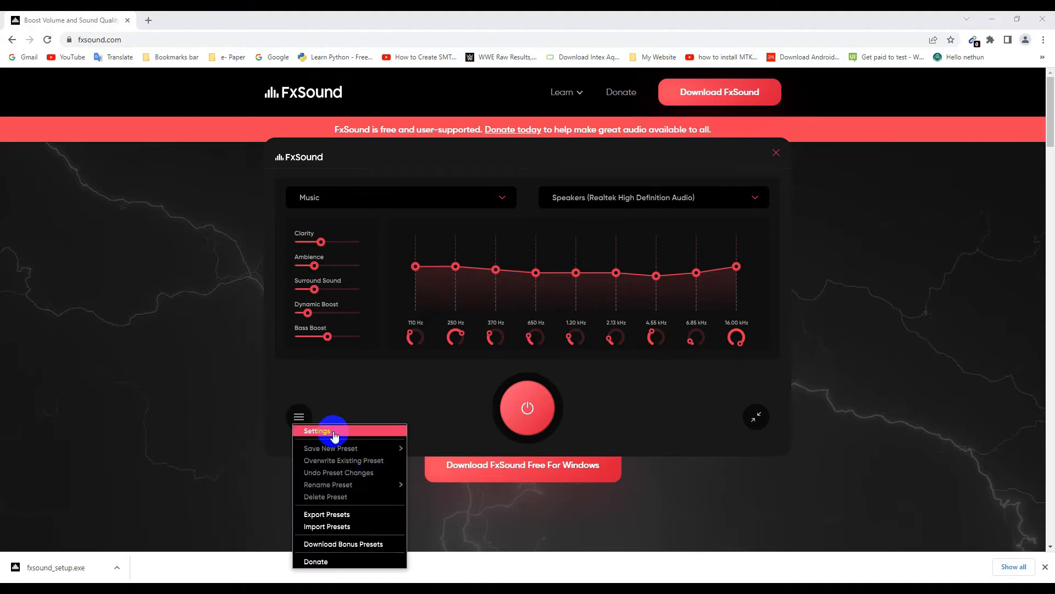
left_click(317, 431)
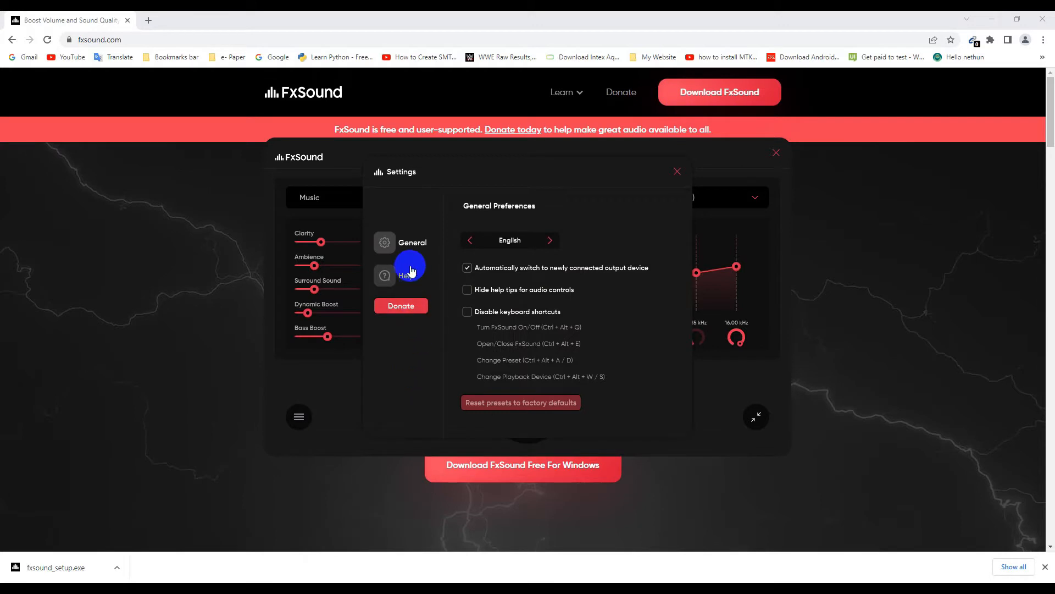
mouse_move(536, 244)
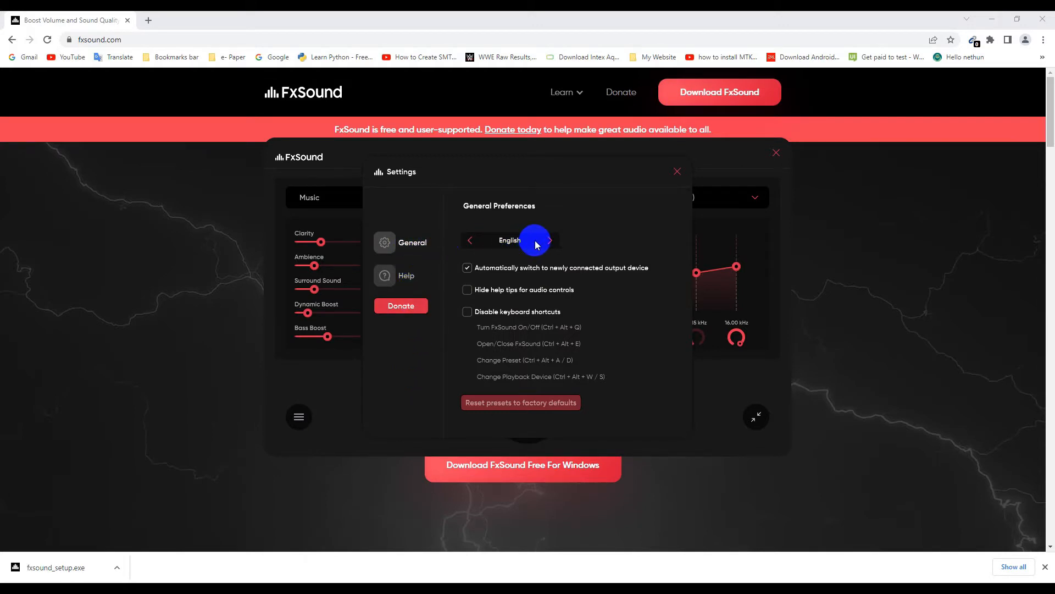
mouse_move(534, 270)
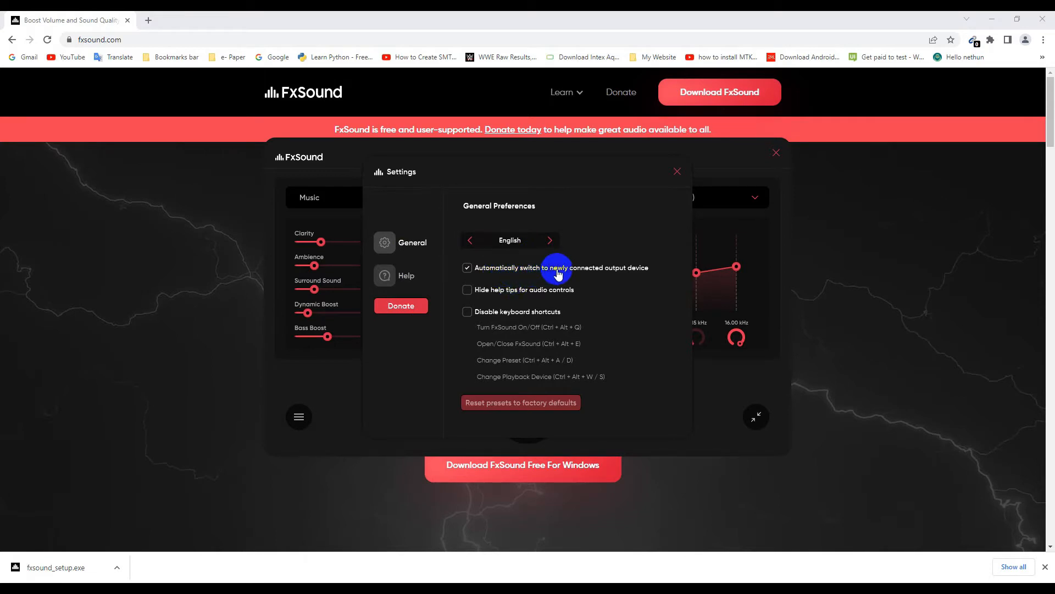
mouse_move(636, 268)
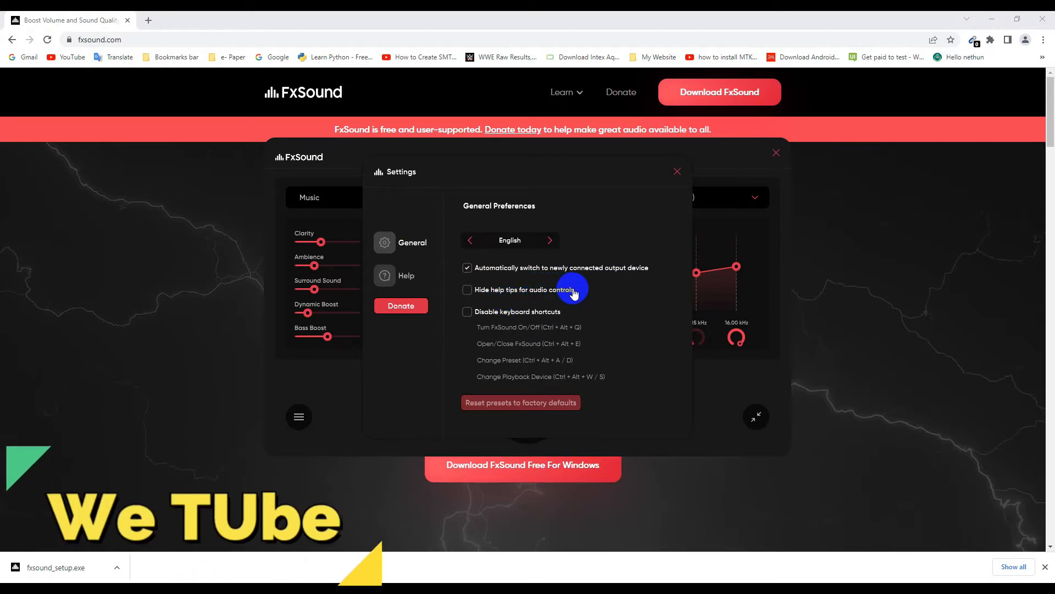
mouse_move(542, 313)
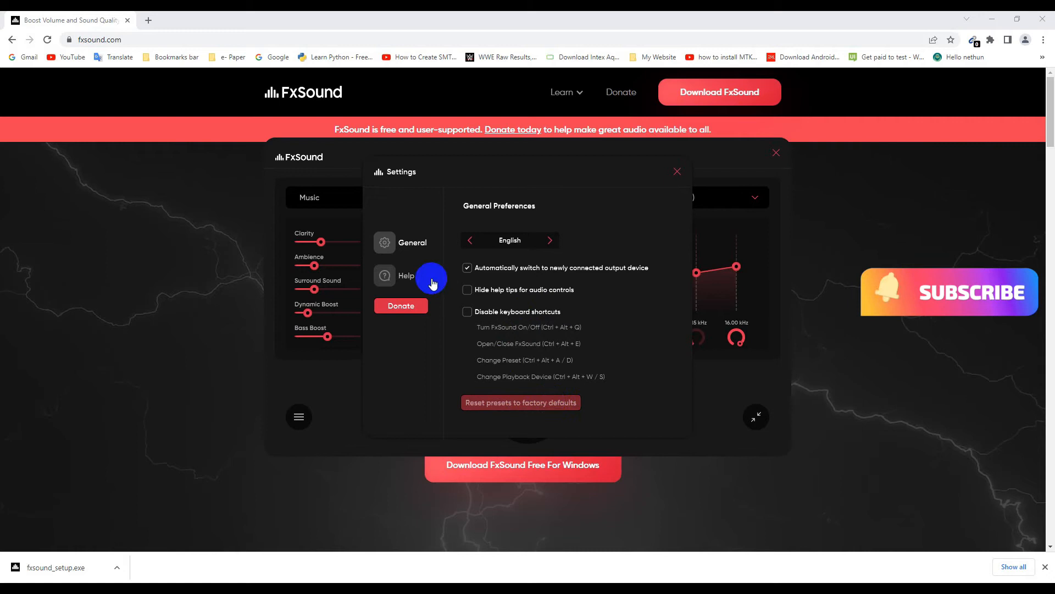
left_click(406, 275)
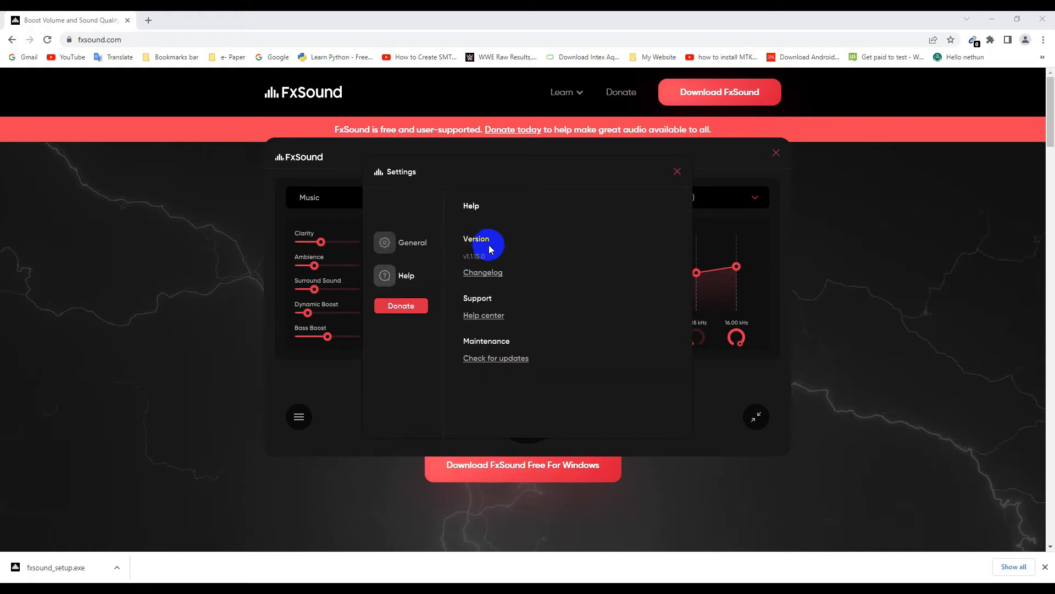
mouse_move(515, 293)
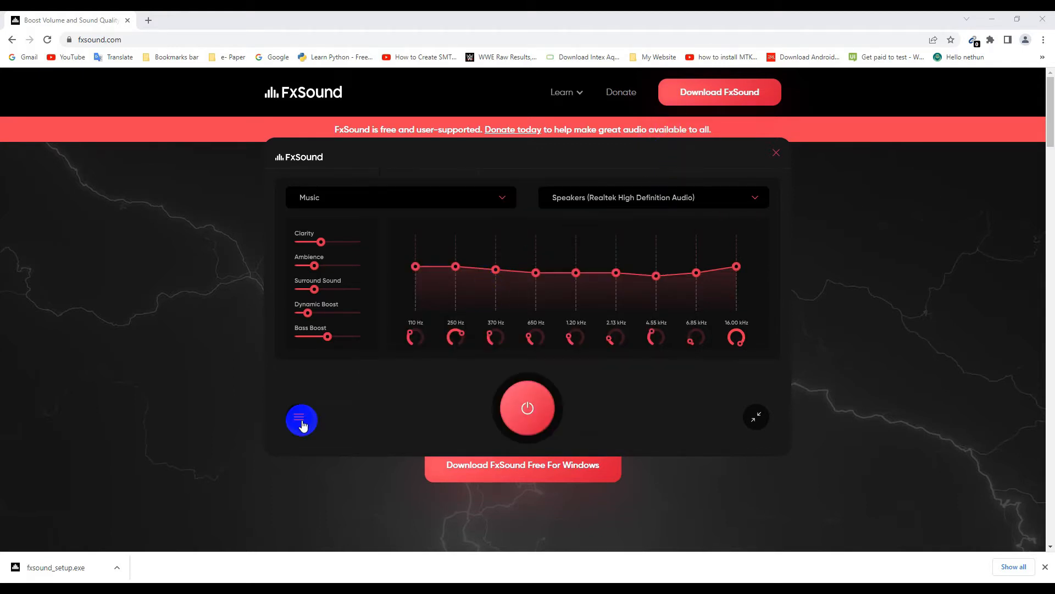
Step: Save the current equalizer curve as a new preset named 'we tube'
left_click(301, 419)
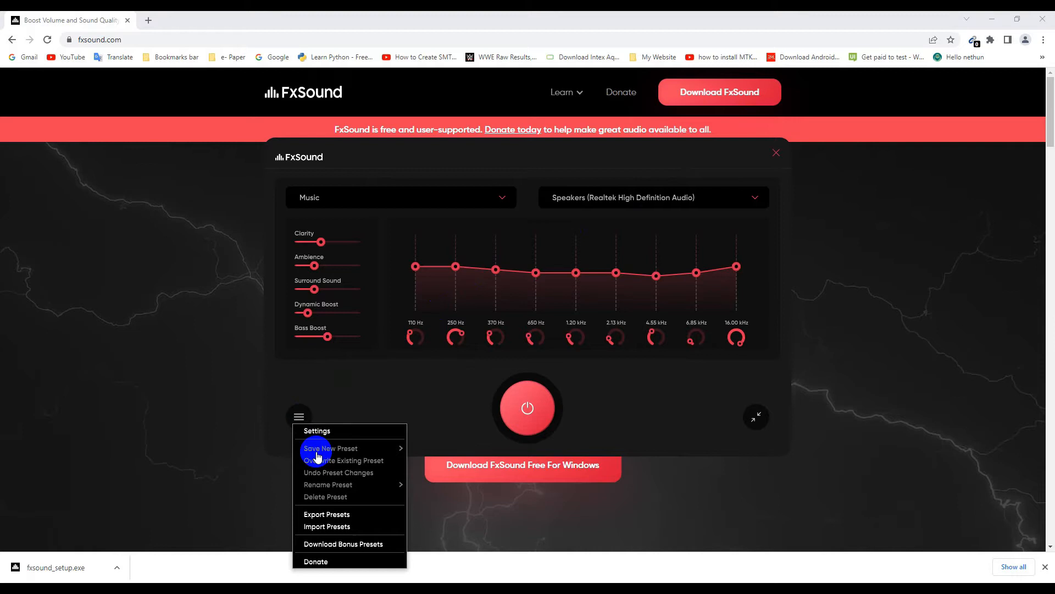
mouse_move(343, 452)
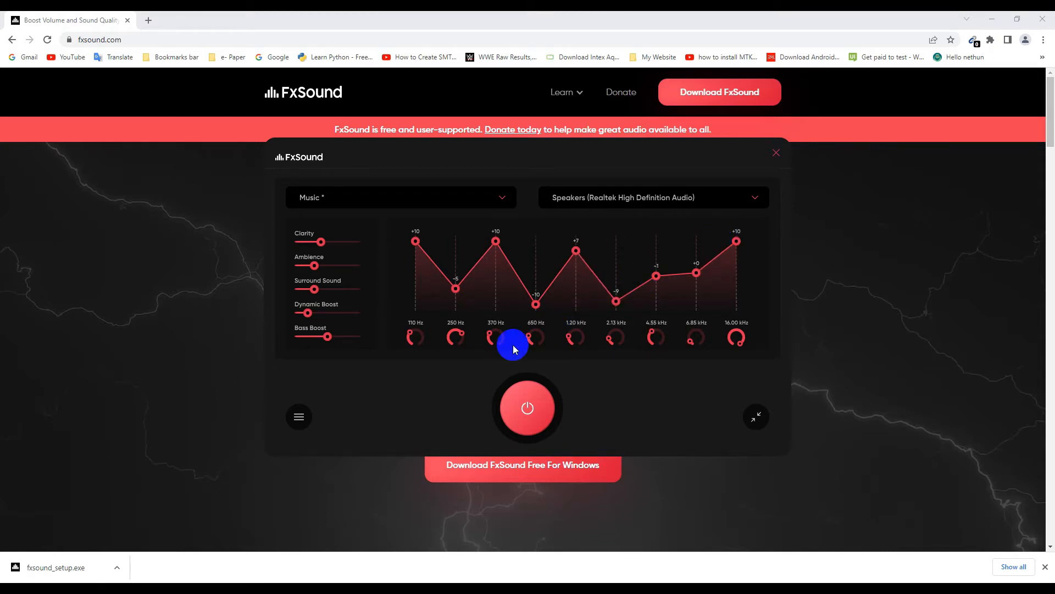
left_click(298, 415)
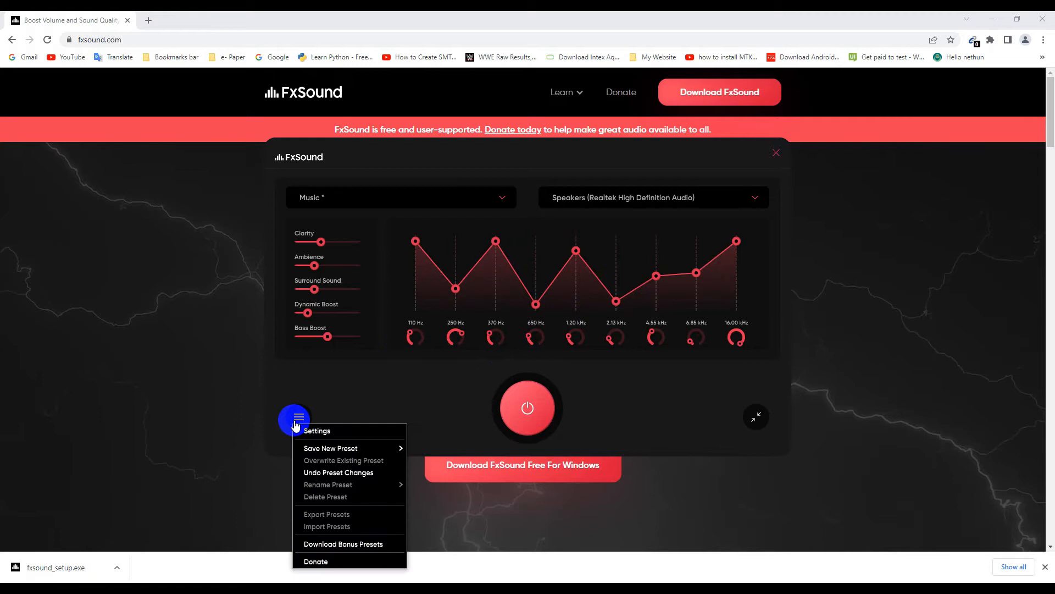
left_click(330, 447)
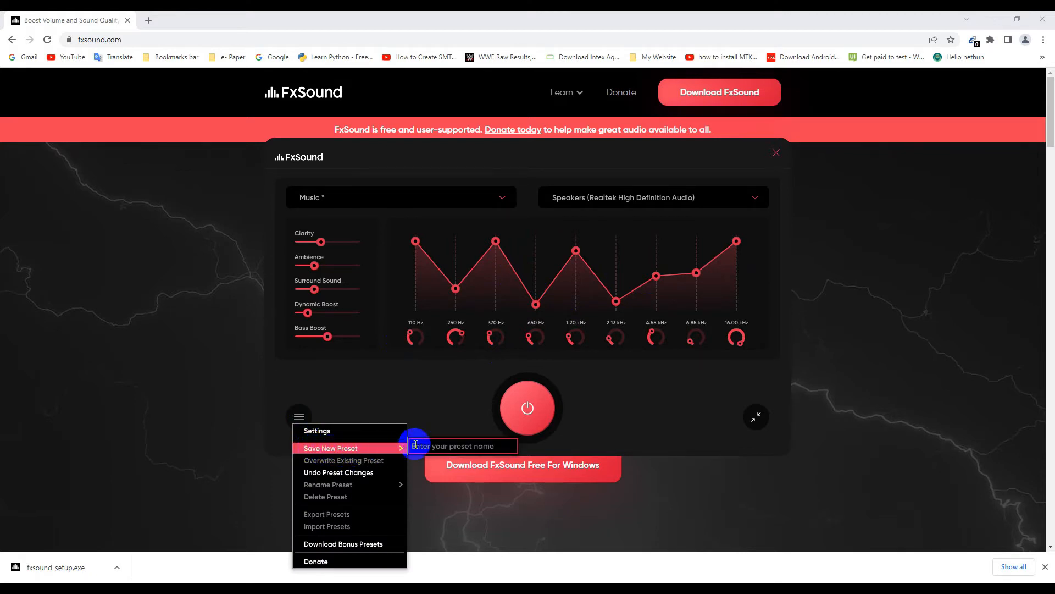
type("we")
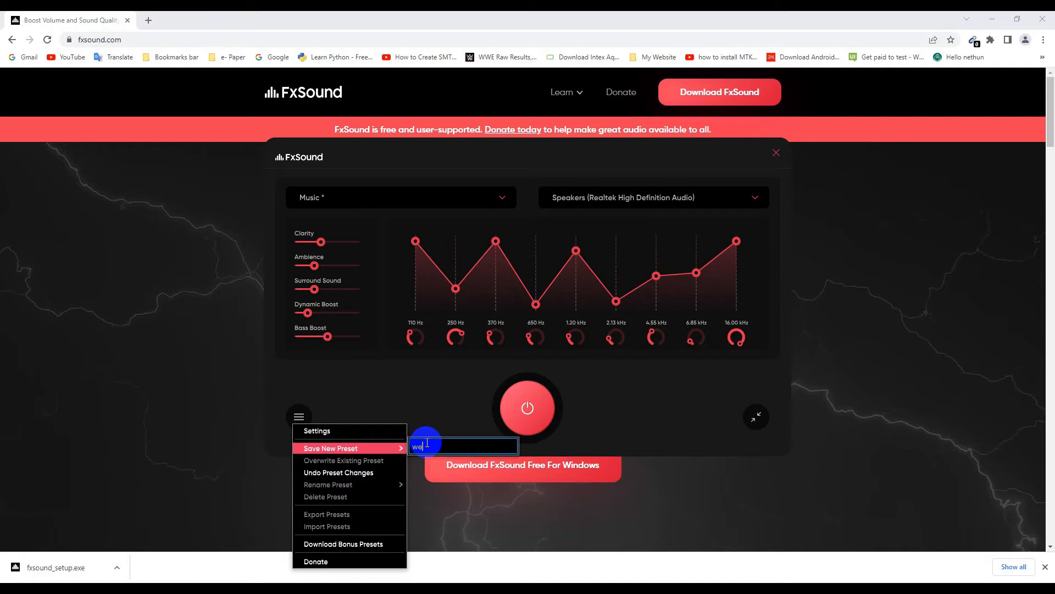
type("tube")
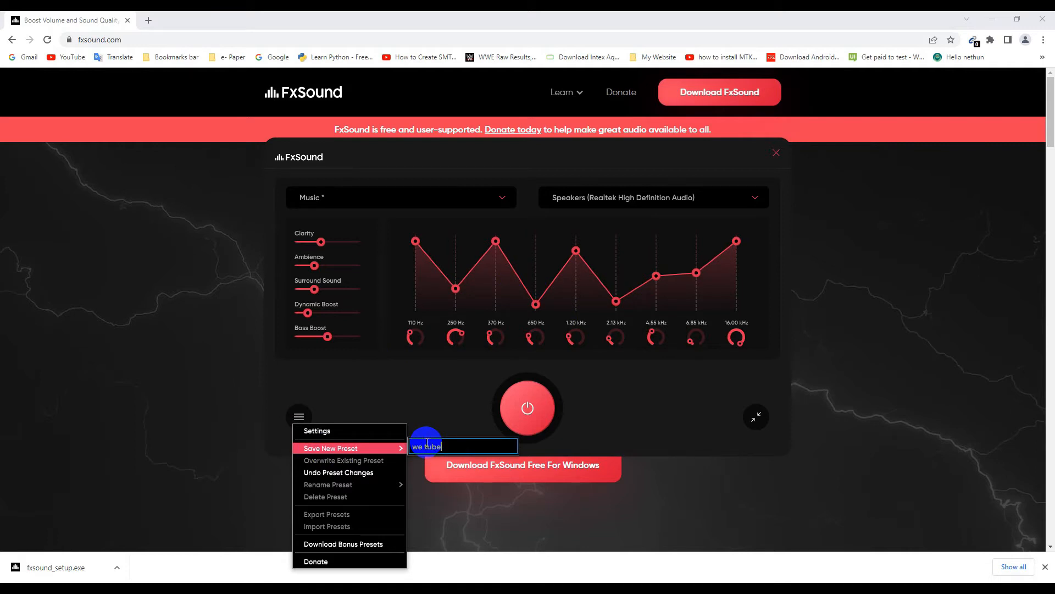
Step: Select the new 'we tube' preset from the preset list
left_click(400, 197)
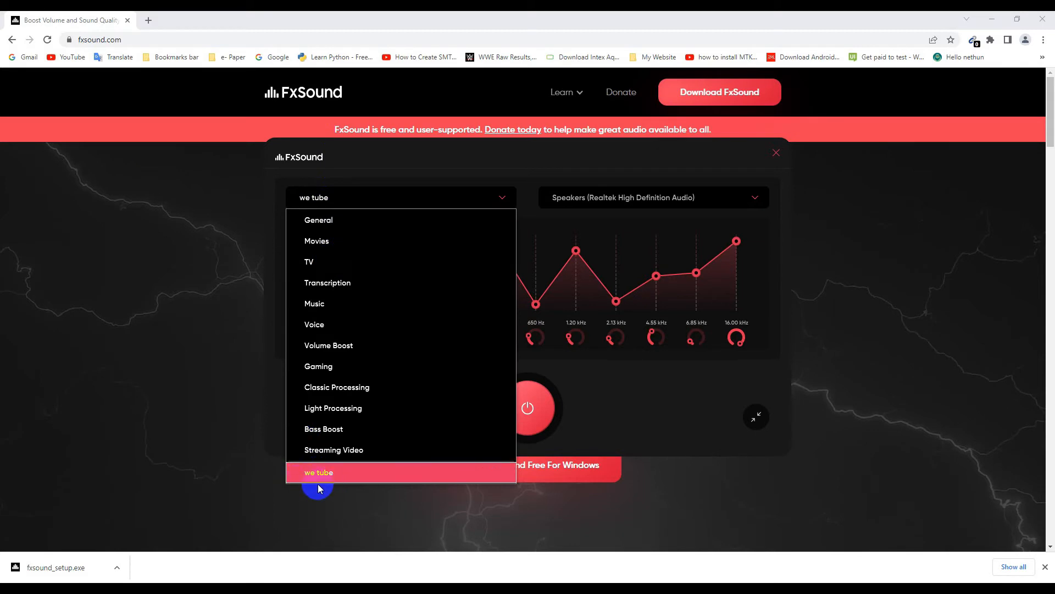
left_click(319, 472)
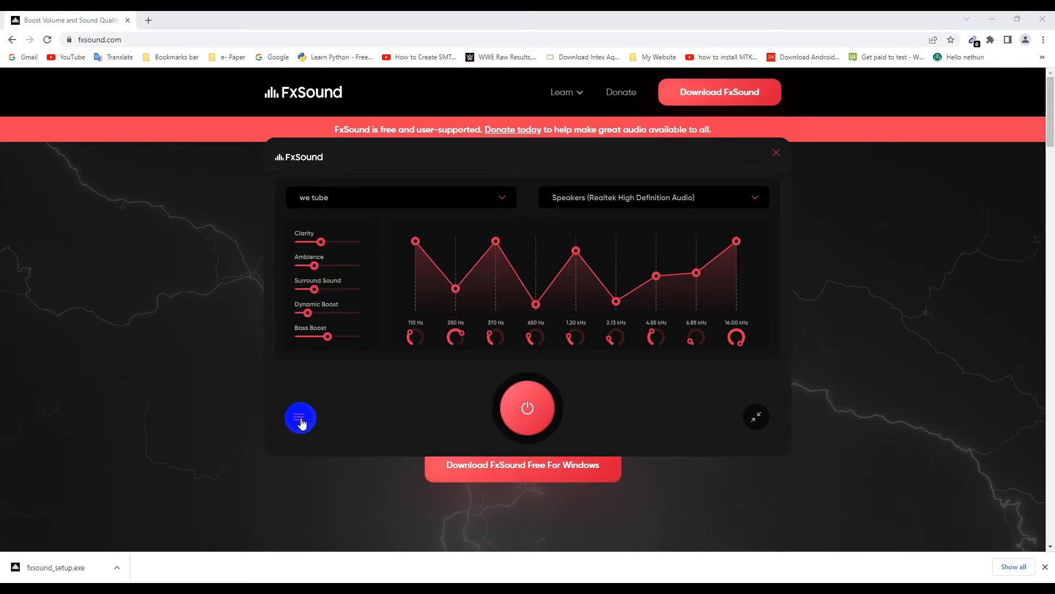
Step: Undo the unsaved equalizer changes to the 'we tube' preset
left_click(299, 417)
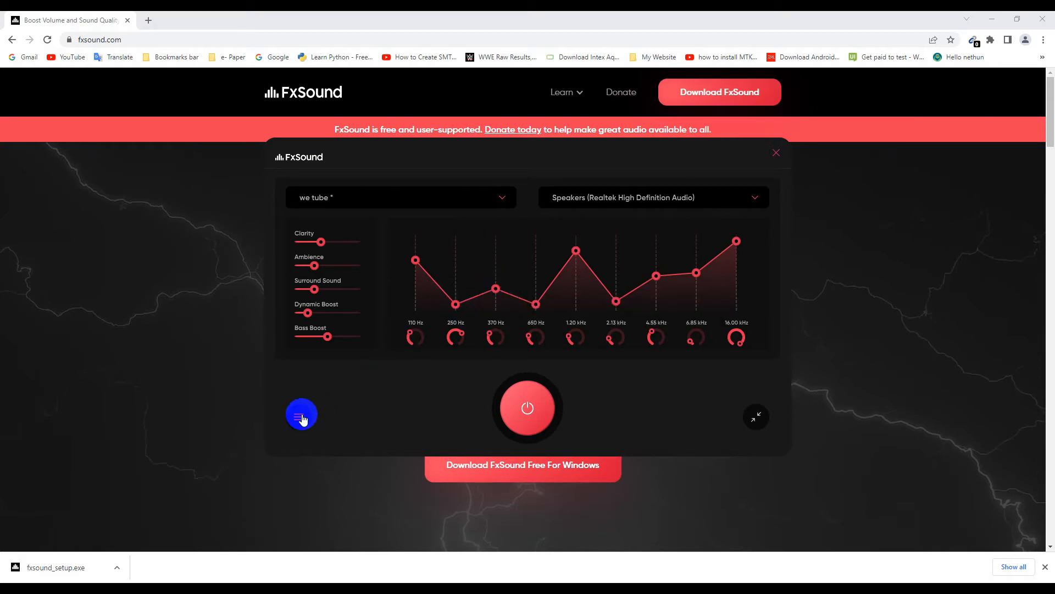
left_click(302, 414)
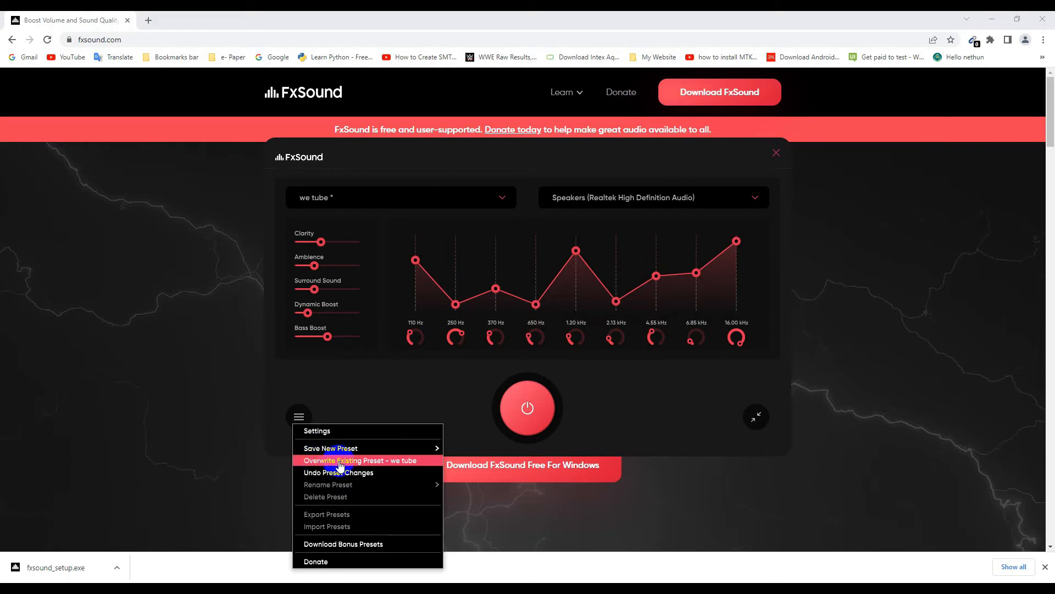
mouse_move(339, 472)
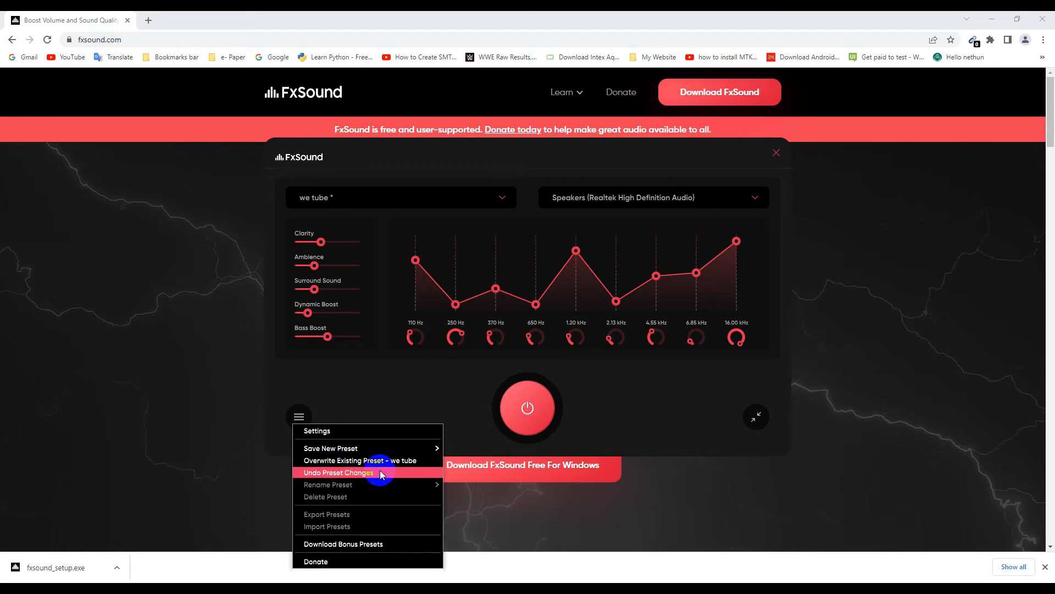
left_click(339, 471)
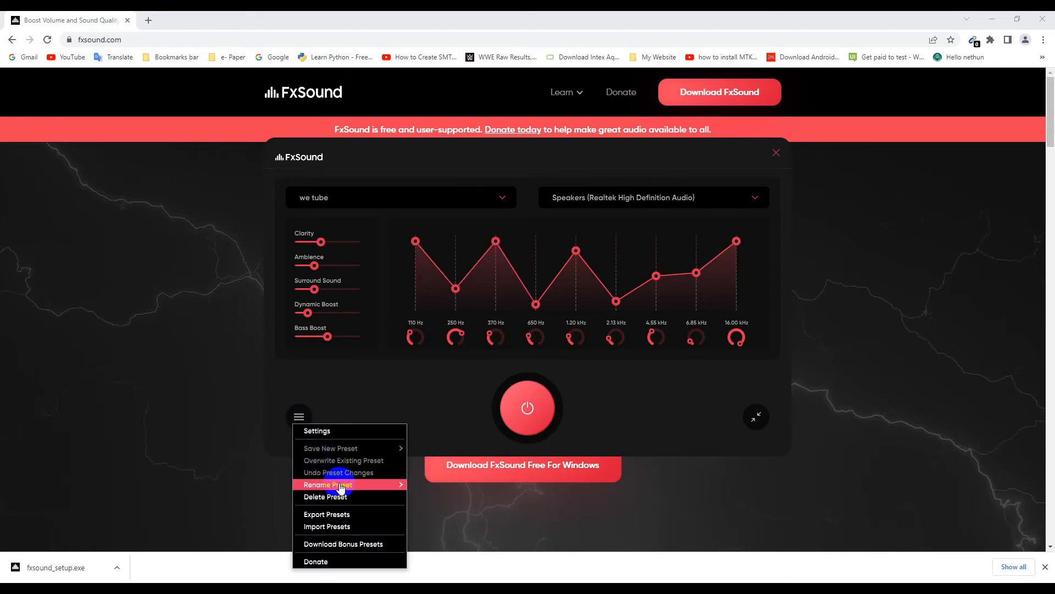
Step: Rename the 'we tube' preset to 'we tube pro' and confirm it in the preset list
left_click(328, 485)
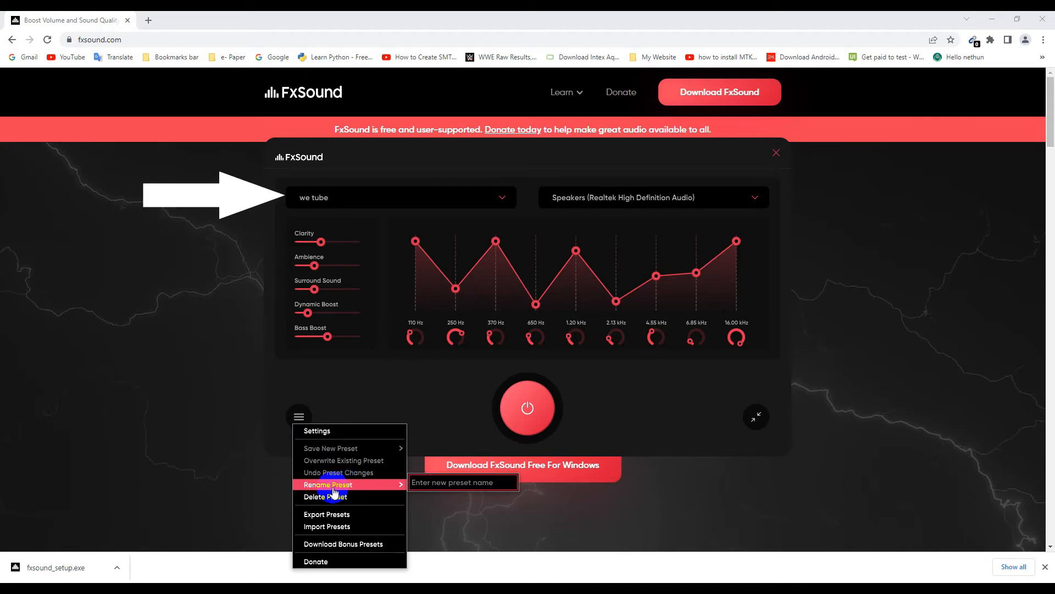
left_click(463, 482)
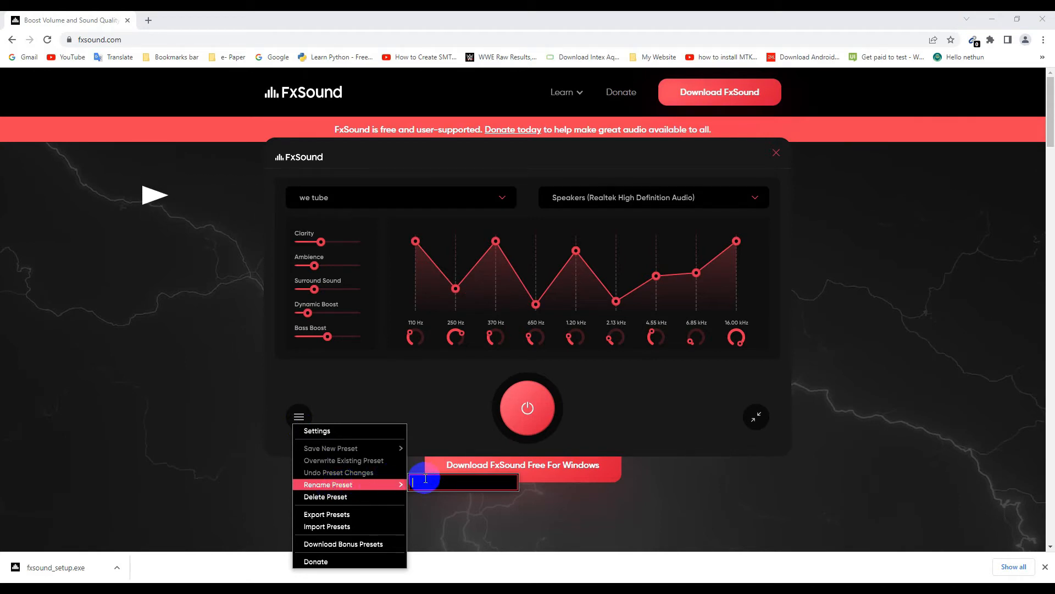
type("we")
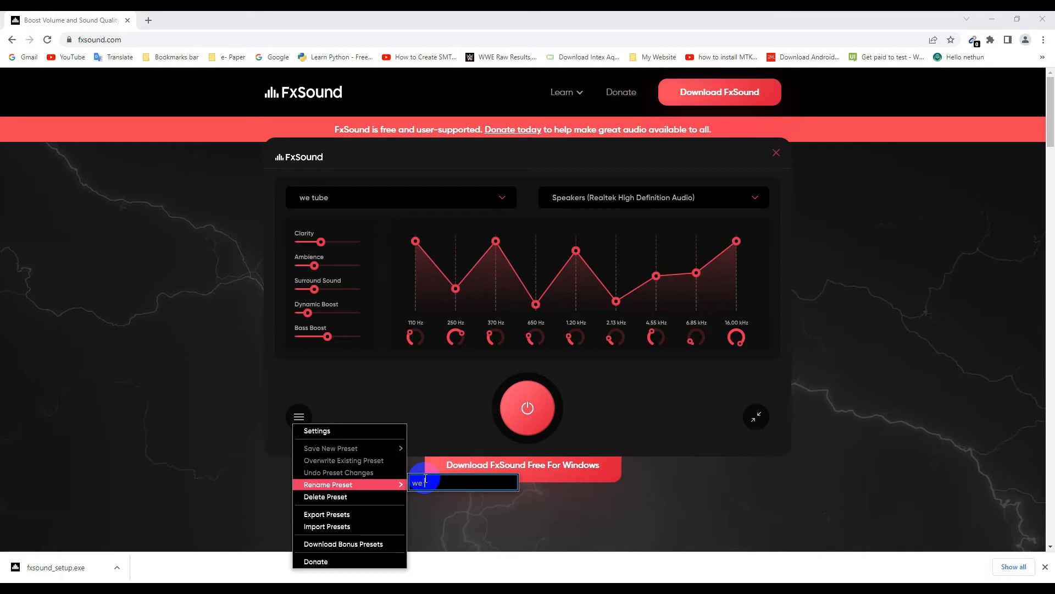
type("tube")
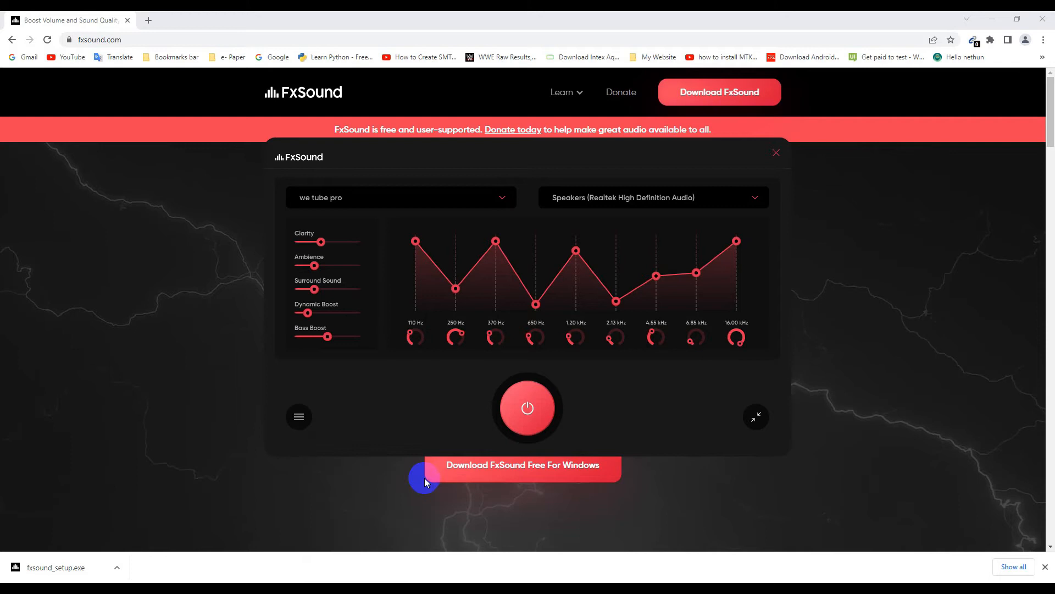
mouse_move(368, 202)
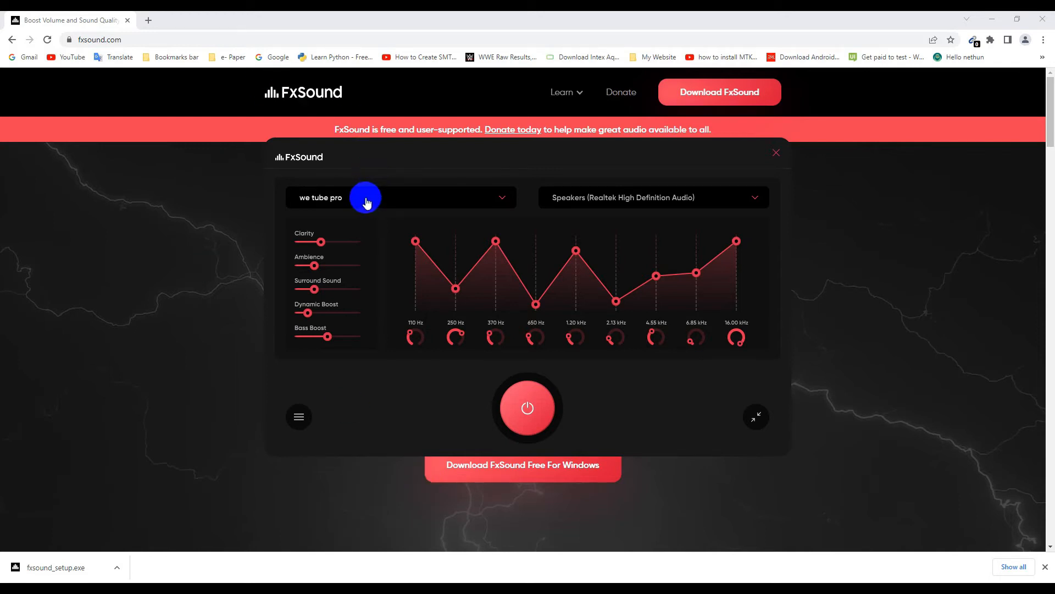
left_click(400, 197)
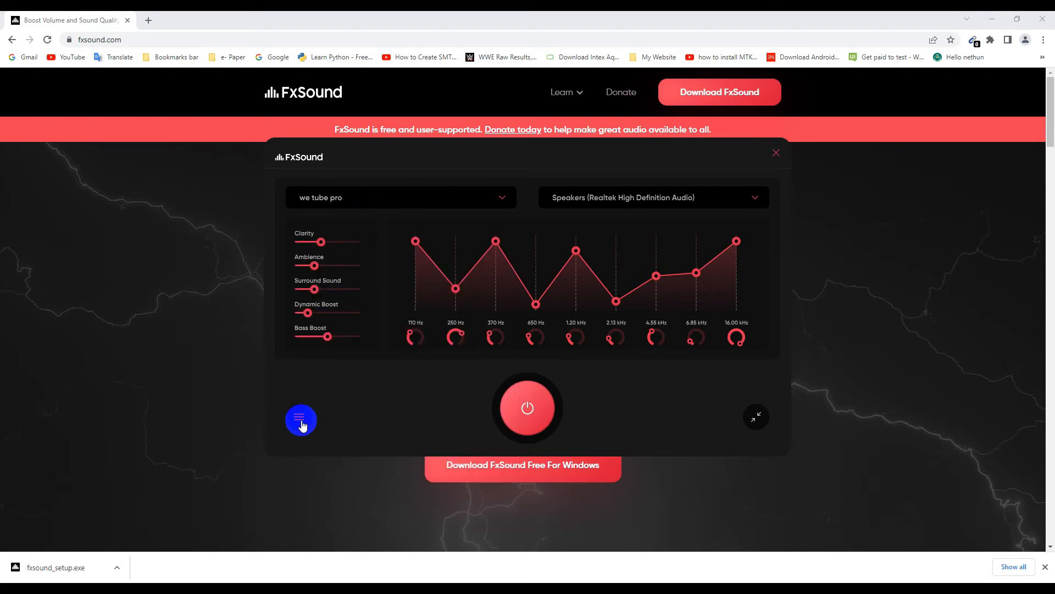
Step: Delete the 'we tube pro' preset, leaving General active
left_click(300, 417)
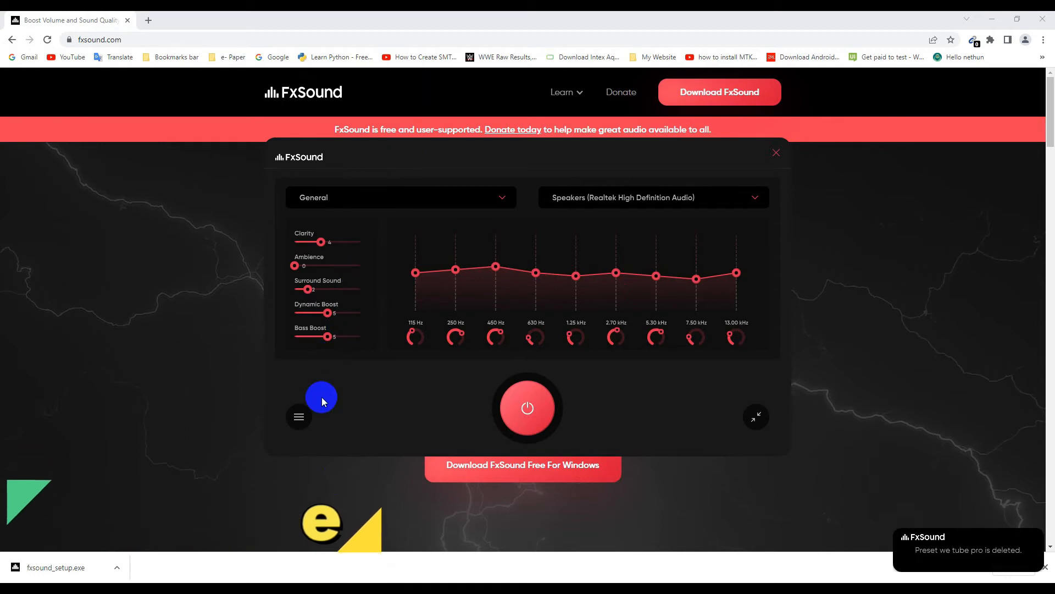
left_click(299, 416)
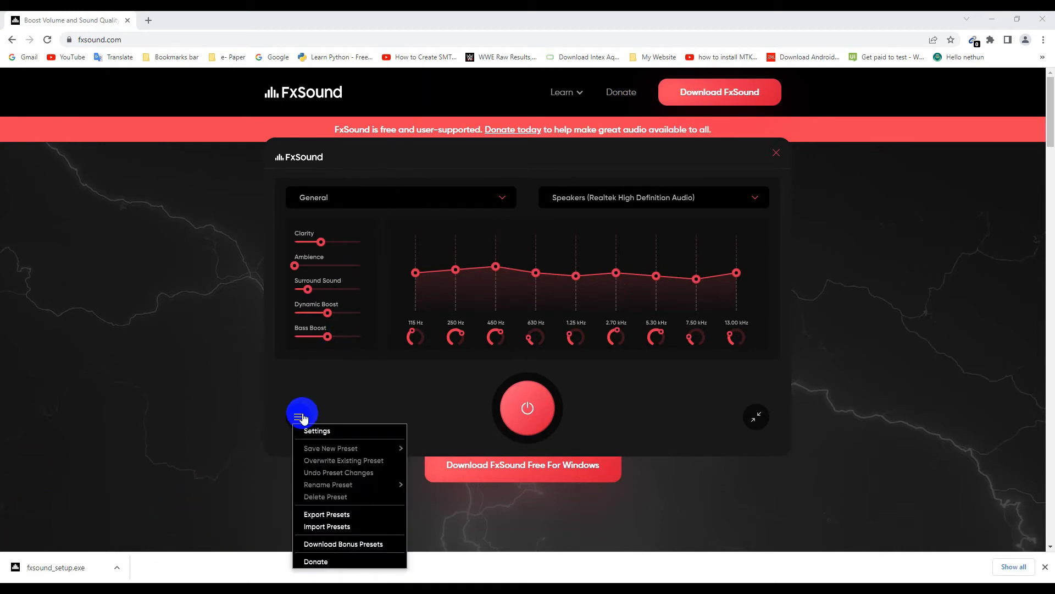
mouse_move(326, 527)
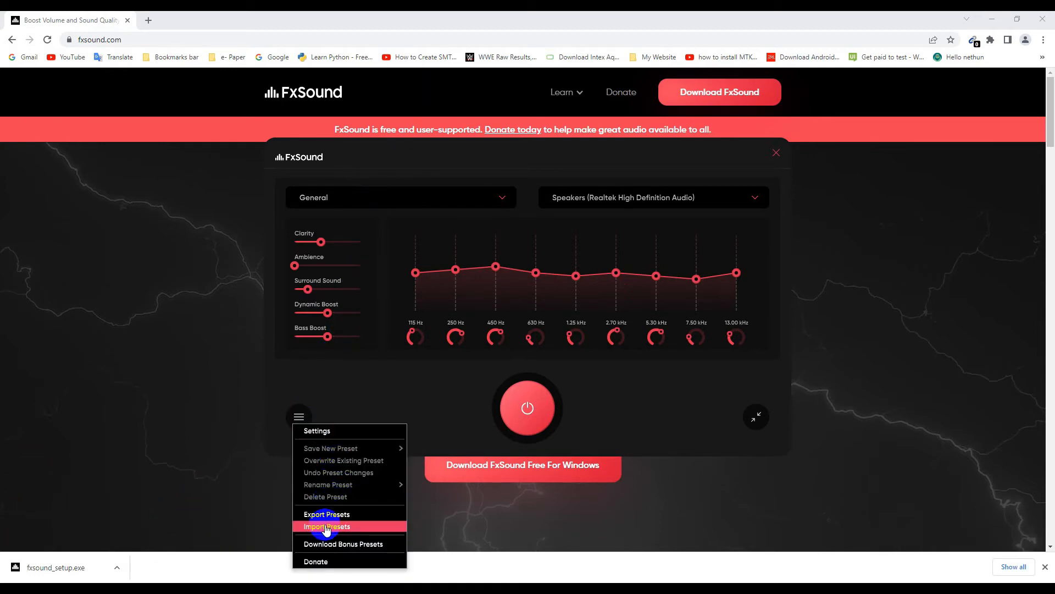
mouse_move(327, 513)
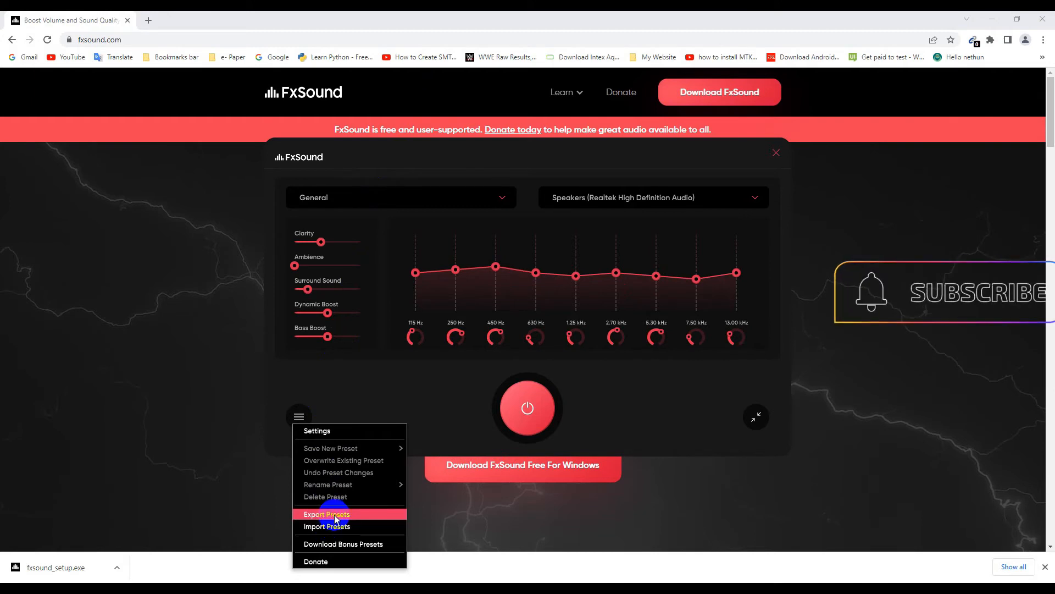
Step: Export the Bass Boost preset and dismiss the success message
left_click(327, 514)
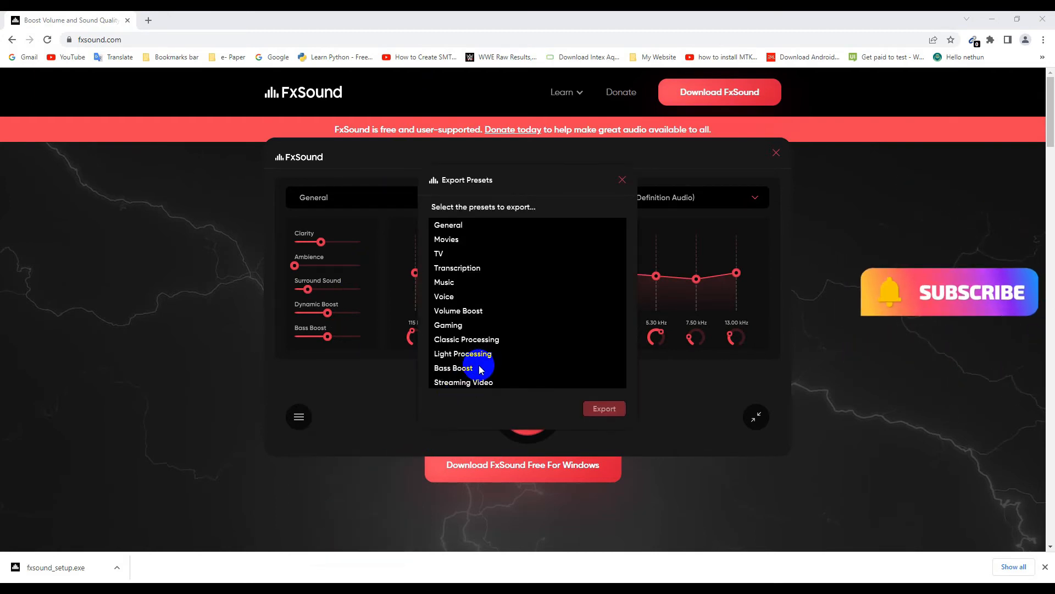
left_click(453, 368)
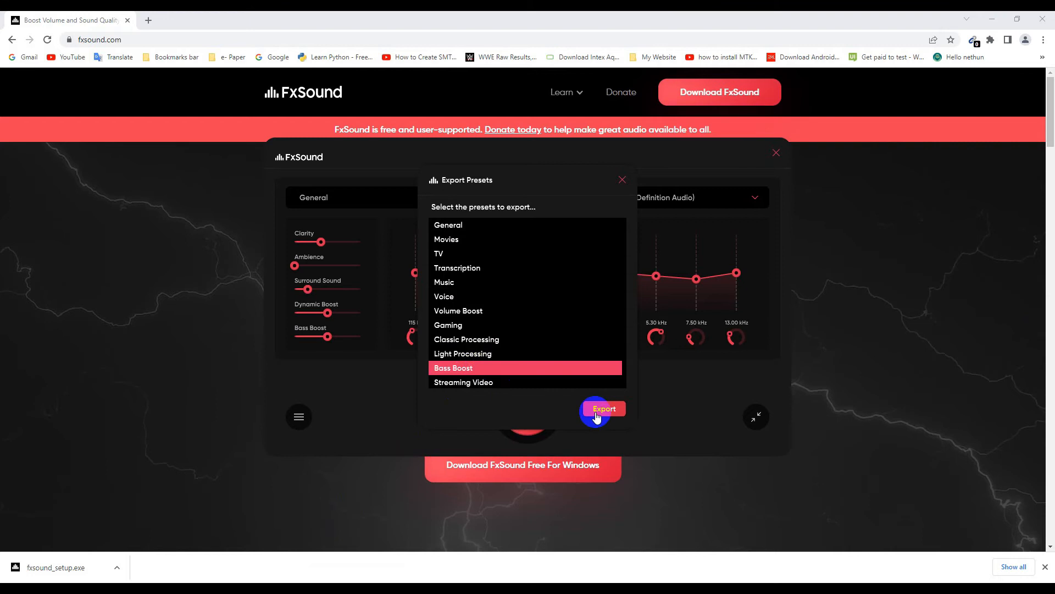
left_click(602, 409)
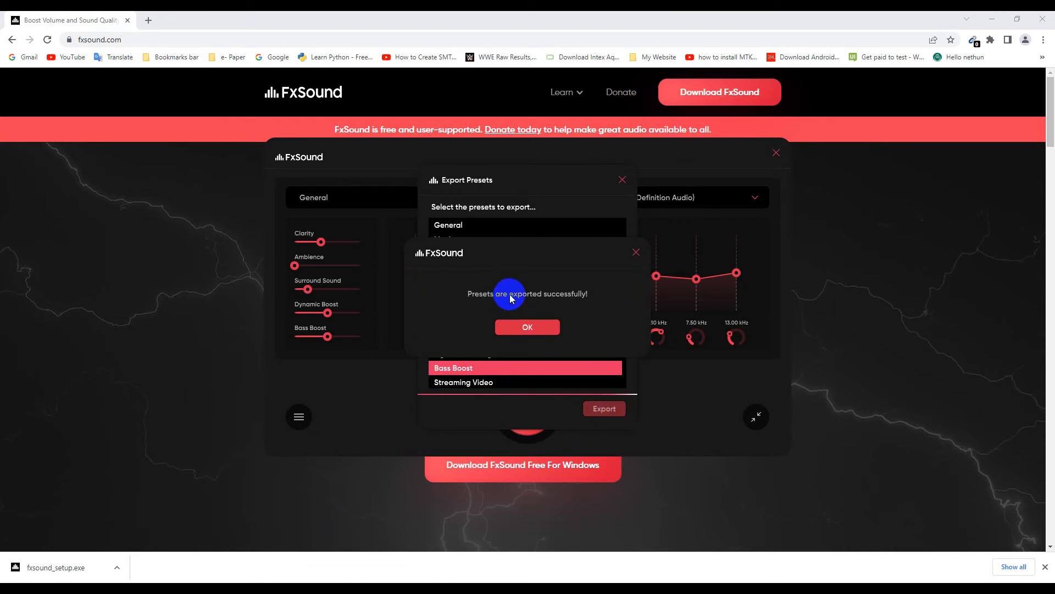
left_click(527, 326)
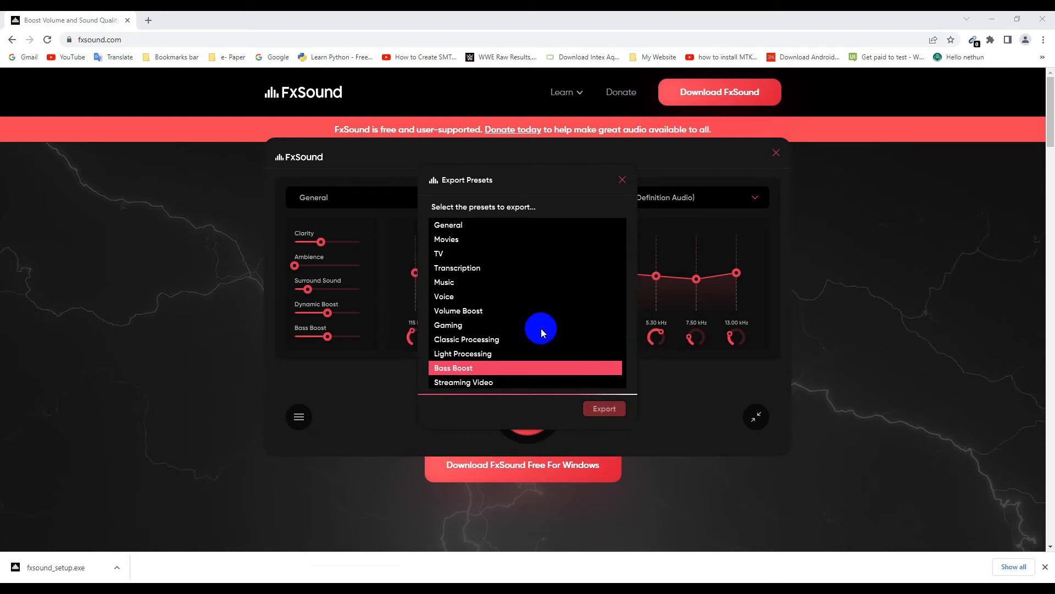
left_click(604, 408)
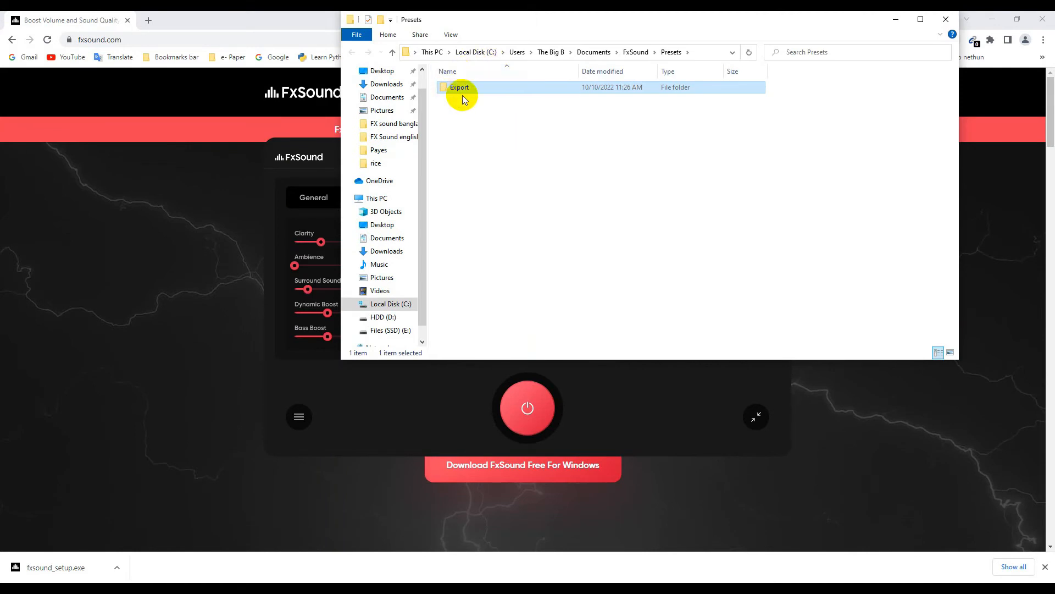
Step: View Bass Boost.fac in the Export folder and return to FxSound's menu
double_click(459, 87)
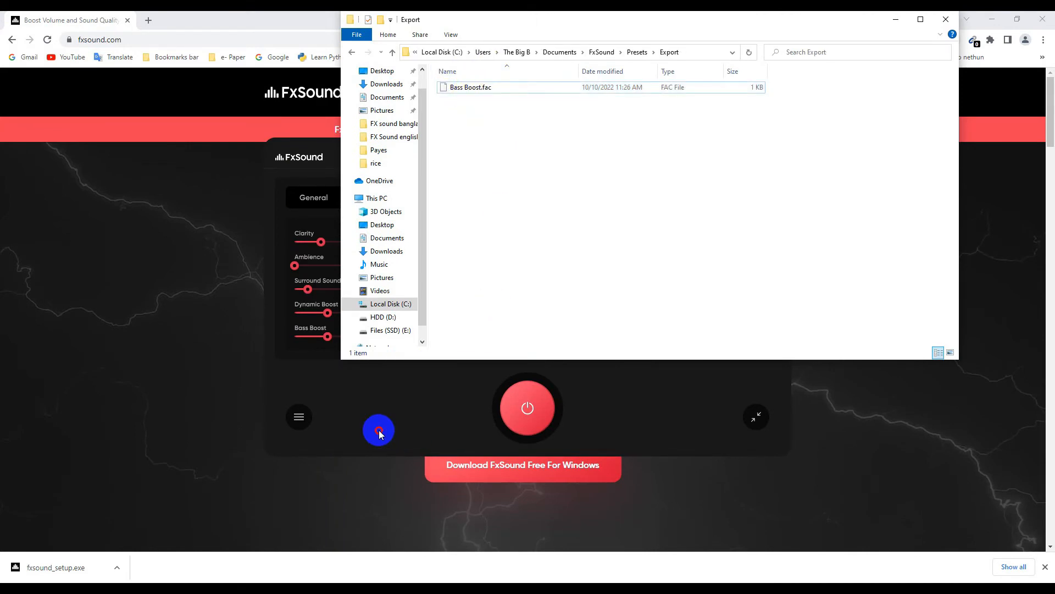
left_click(378, 430)
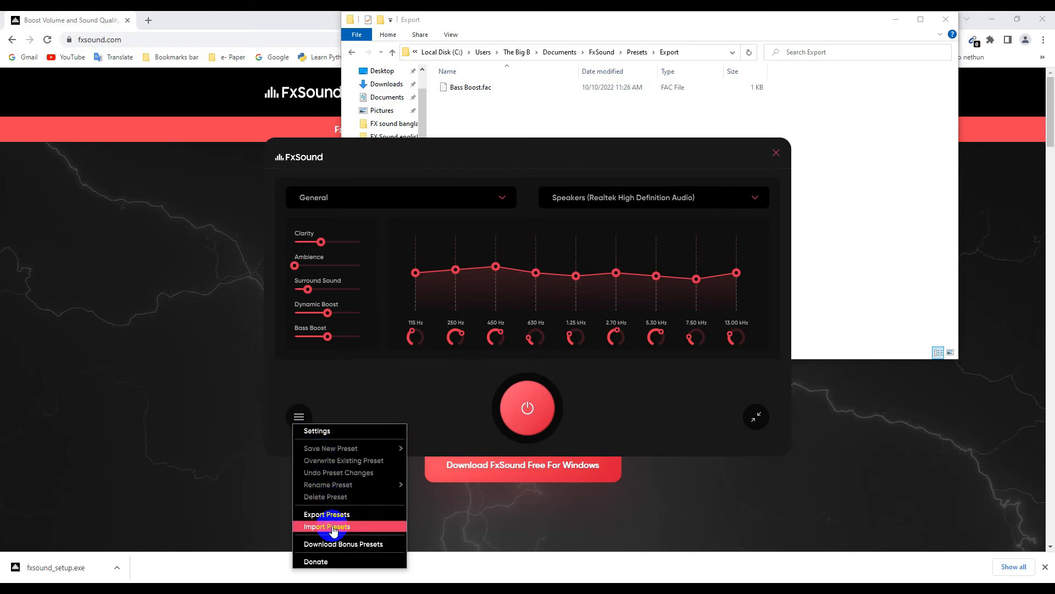
Step: Import presets from the Desktop folder and dismiss the import results message
left_click(327, 527)
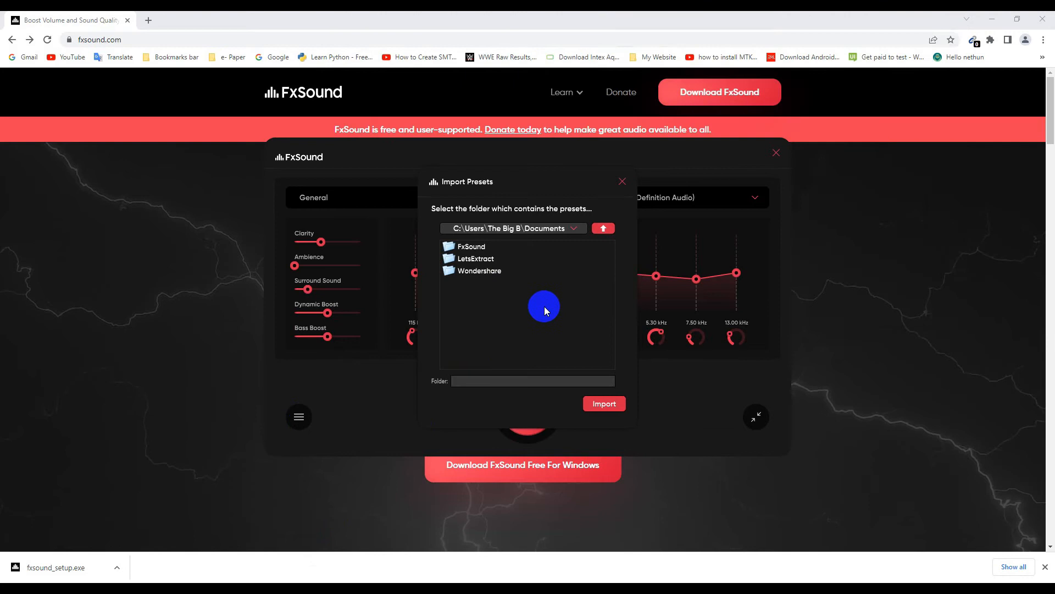
left_click(603, 228)
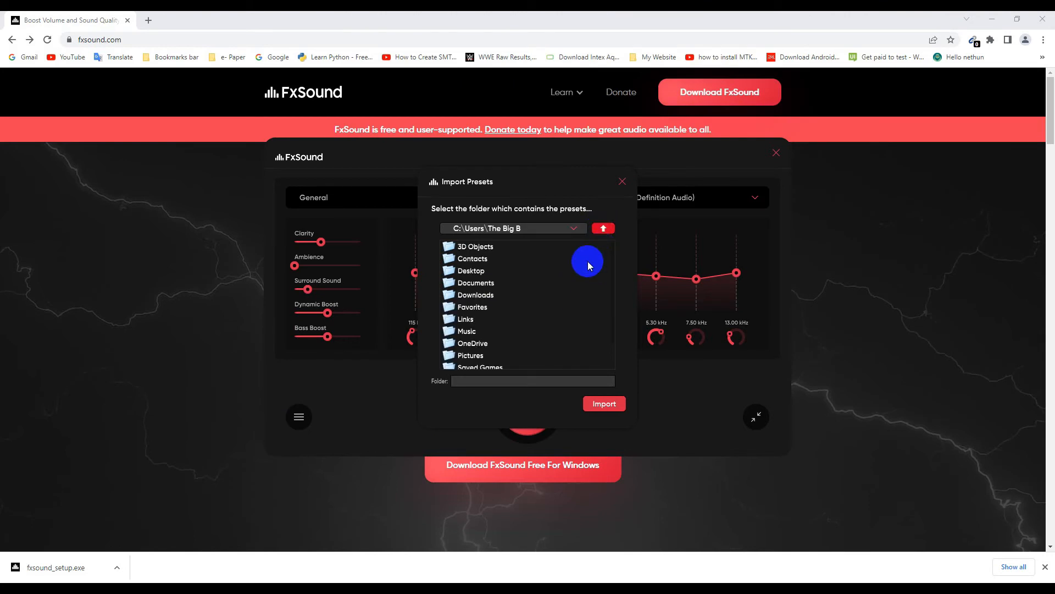
left_click(471, 270)
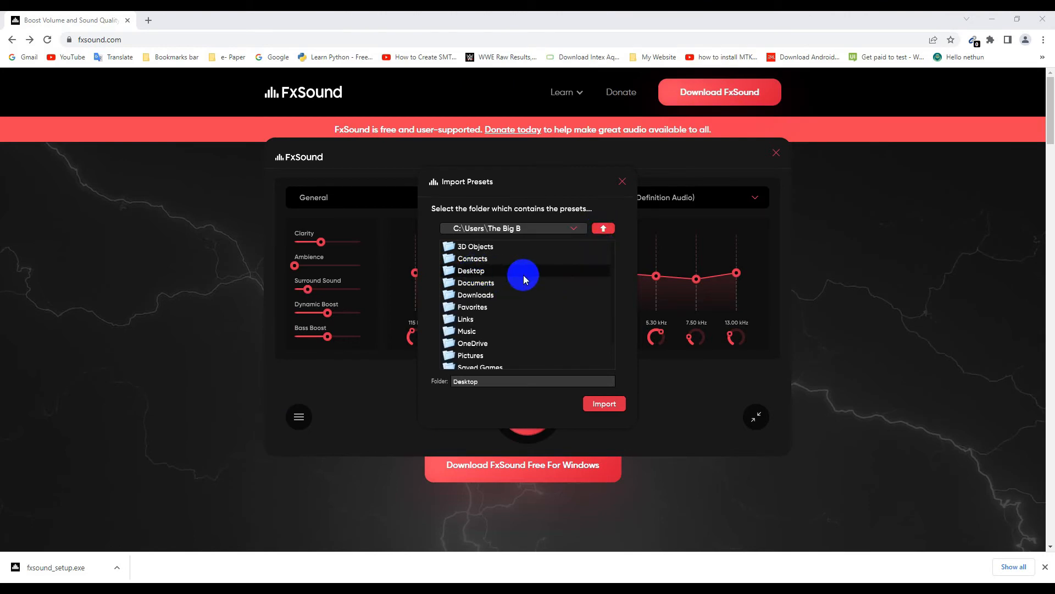
left_click(604, 403)
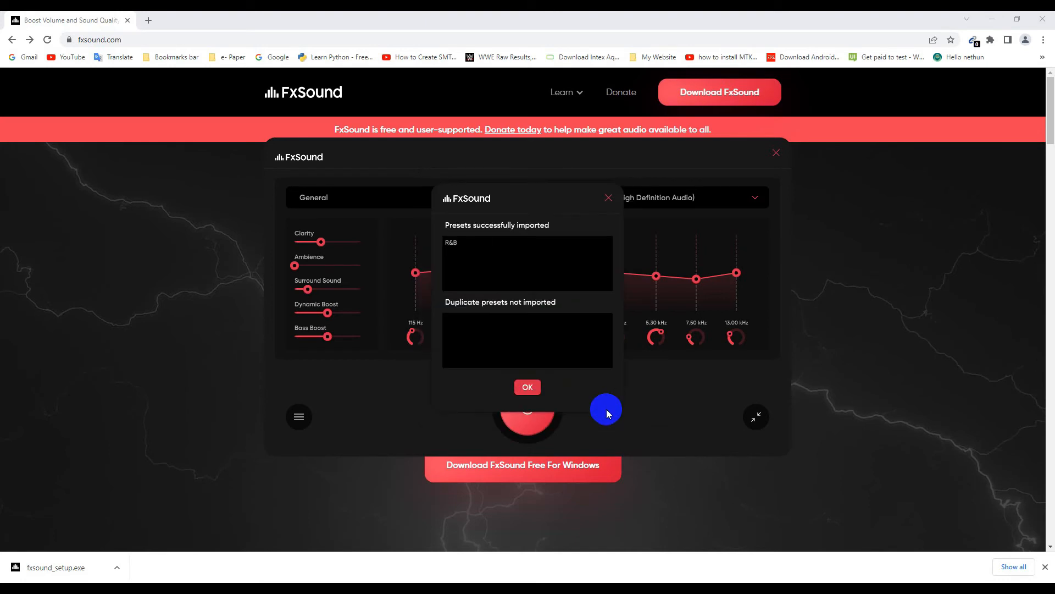
left_click(526, 387)
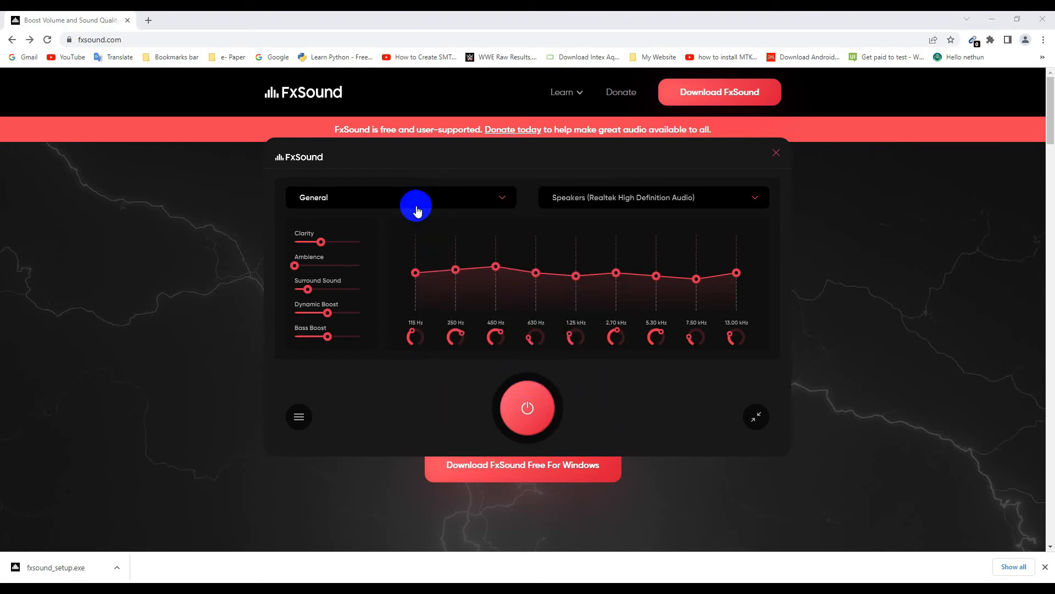
Step: Confirm R&B now appears in the preset list, then return to preset options
left_click(401, 197)
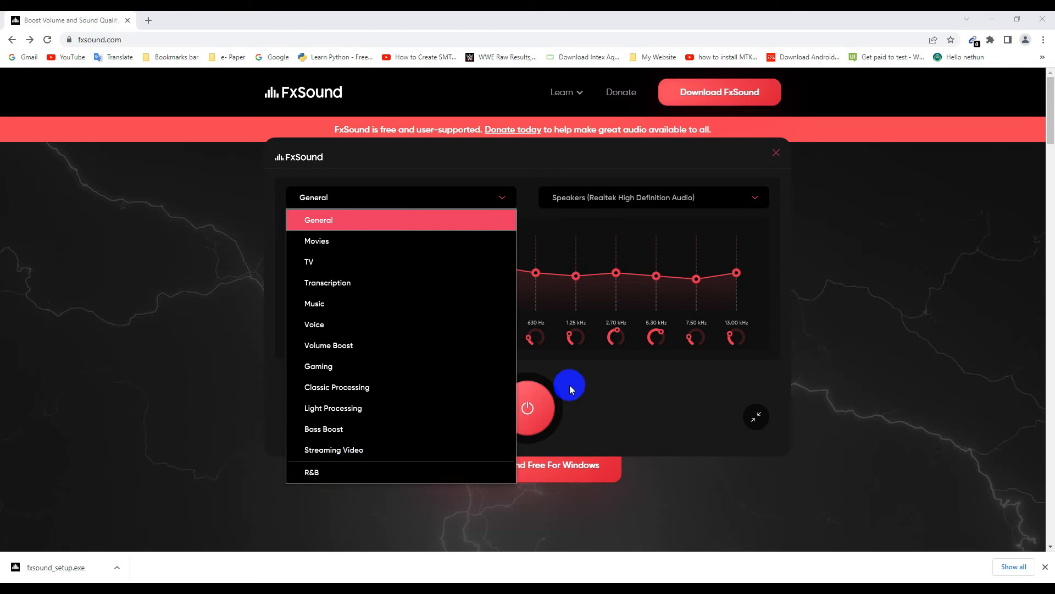
left_click(299, 418)
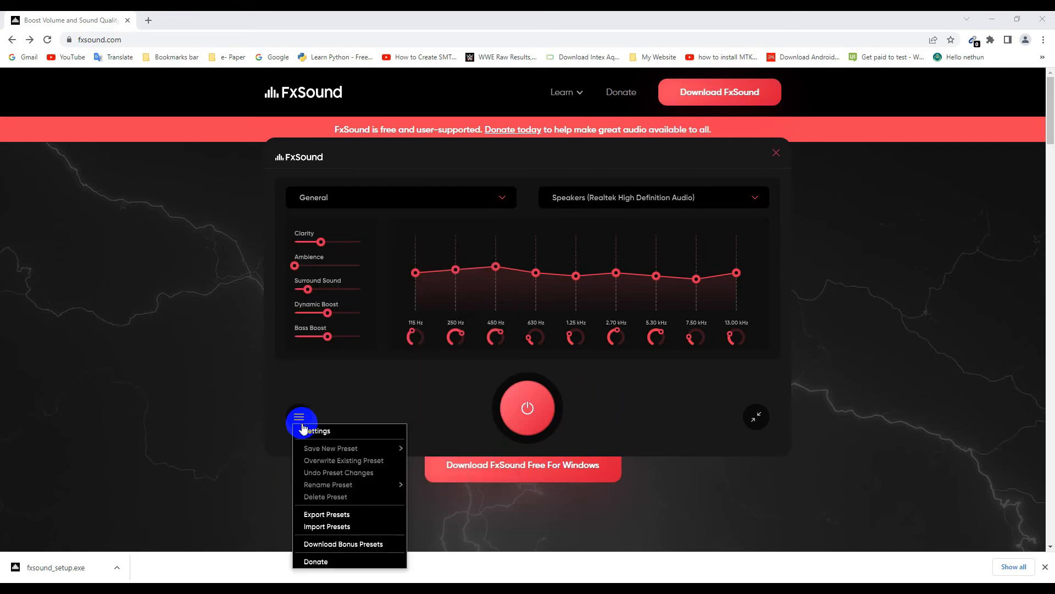
mouse_move(343, 544)
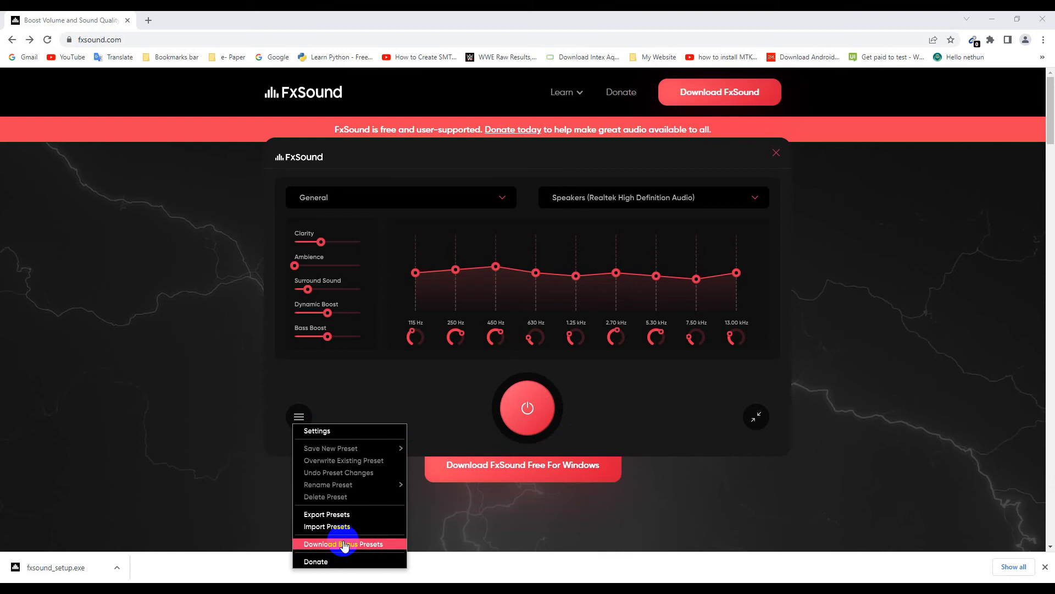
Step: Show the Download Bonus Presets web page of genre presets, then return to preset options
left_click(349, 543)
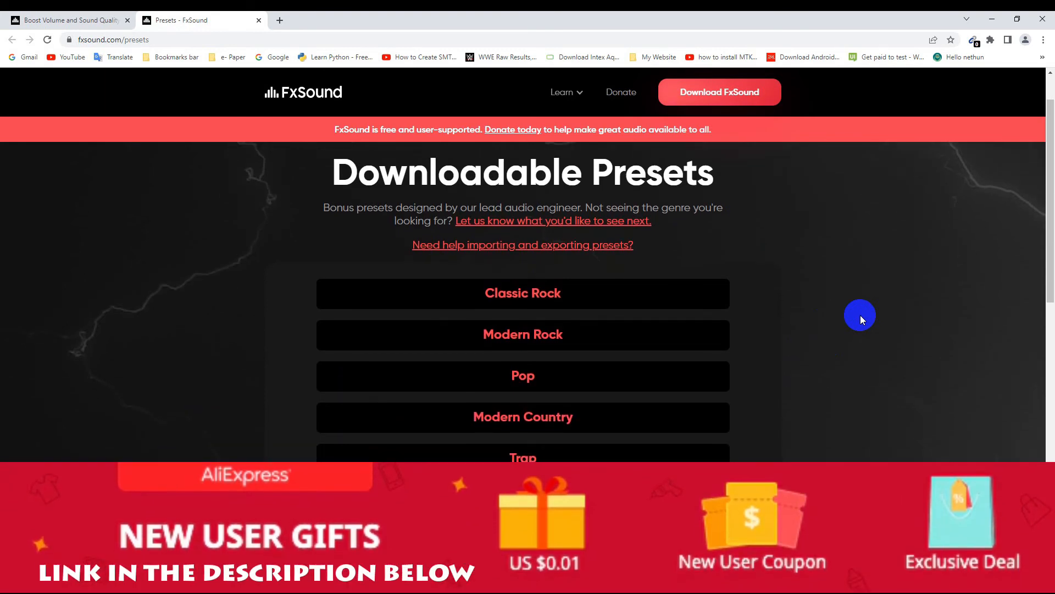
scroll("down", 3)
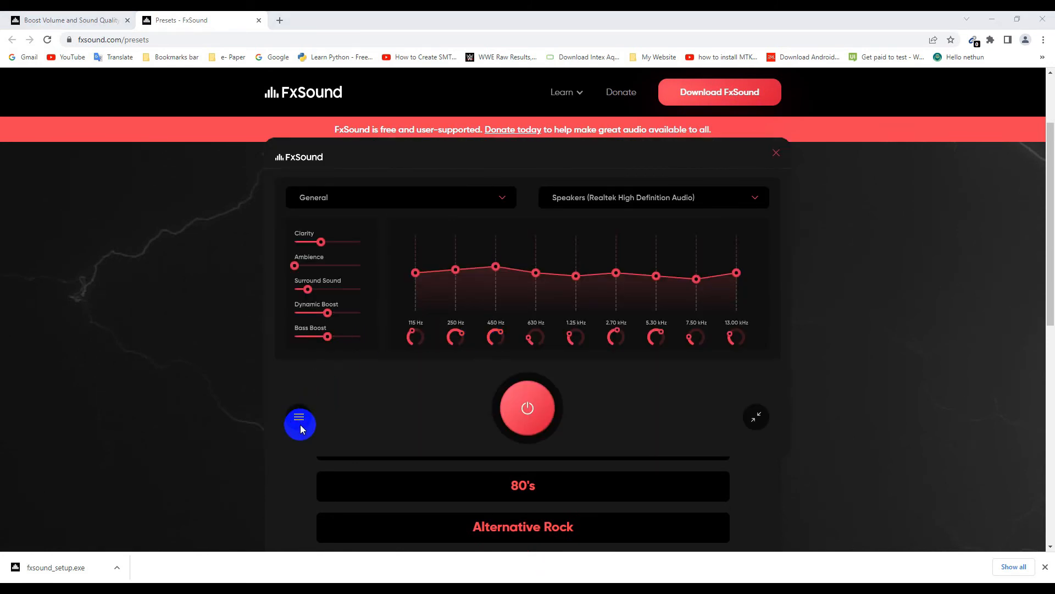
left_click(299, 416)
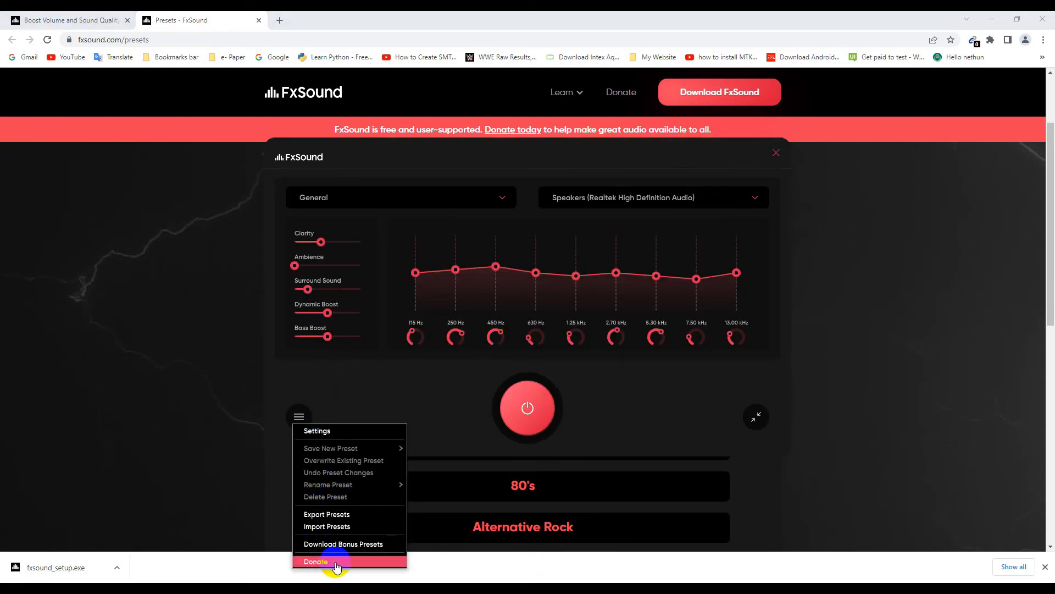